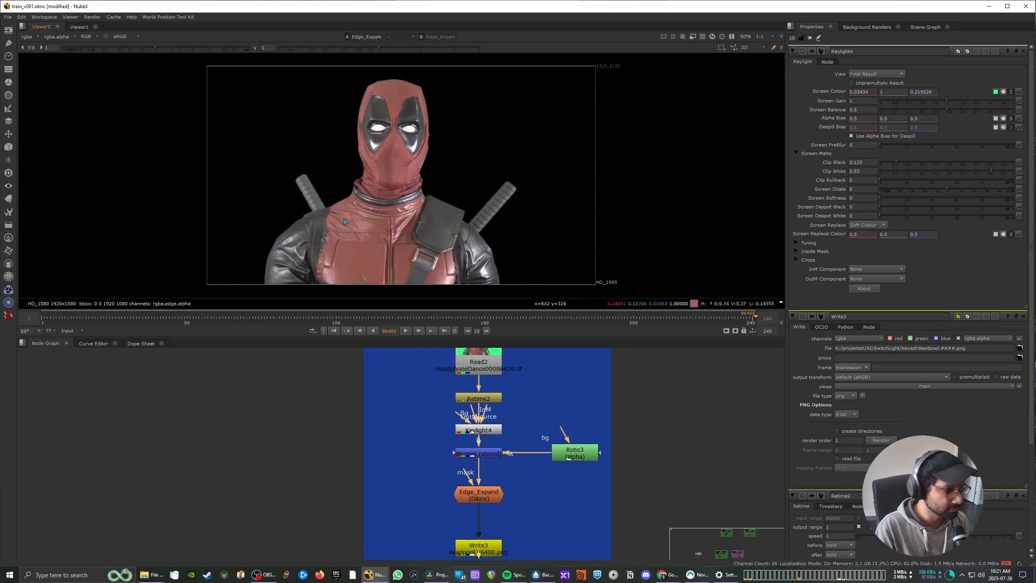
mouse_move(488, 246)
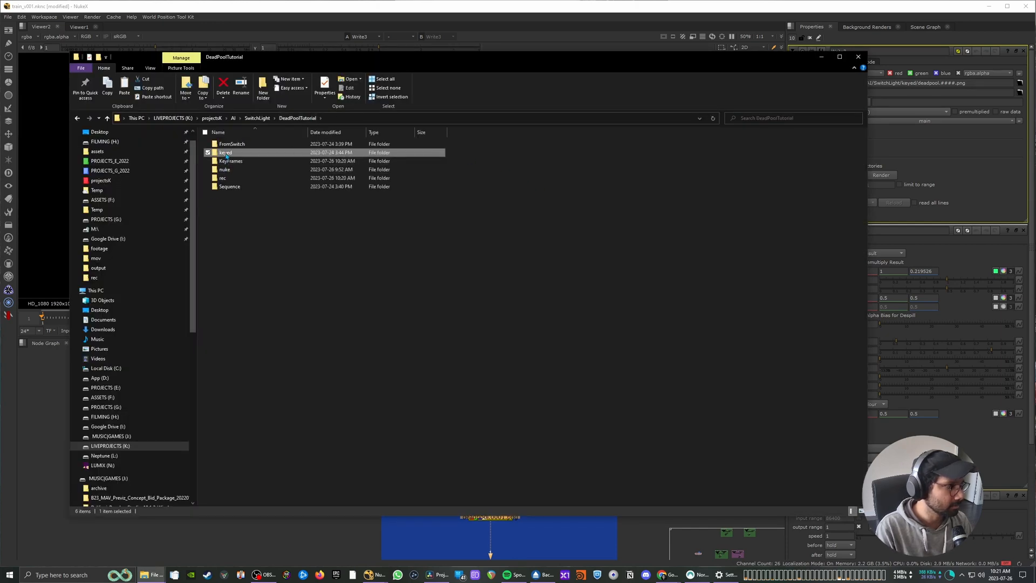
Select spaced keyed Deadpool frames (0020, 0040, ...) from the keyed folder for the KeyFrames set.
double_click(226, 152)
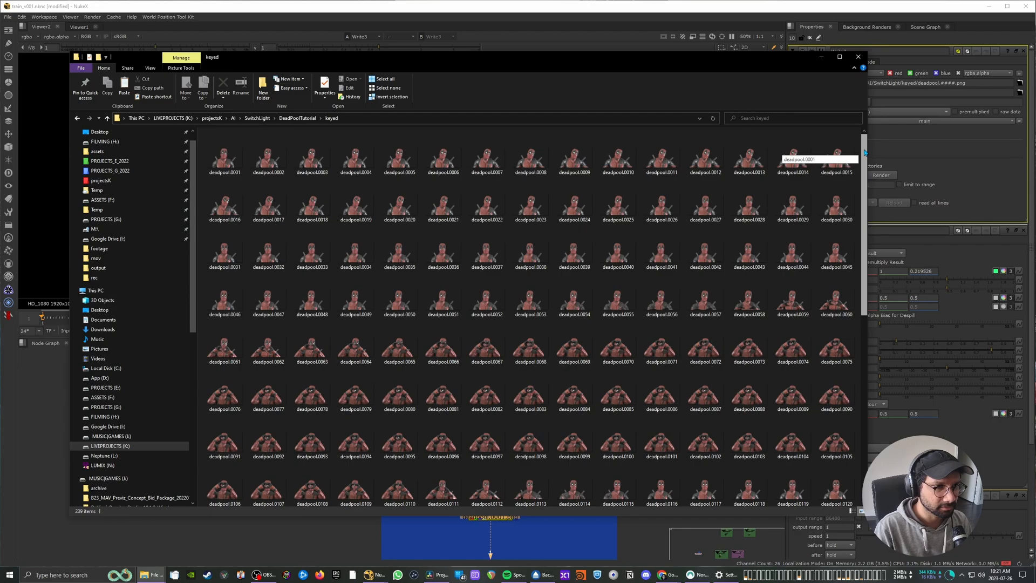
scroll("down", 3)
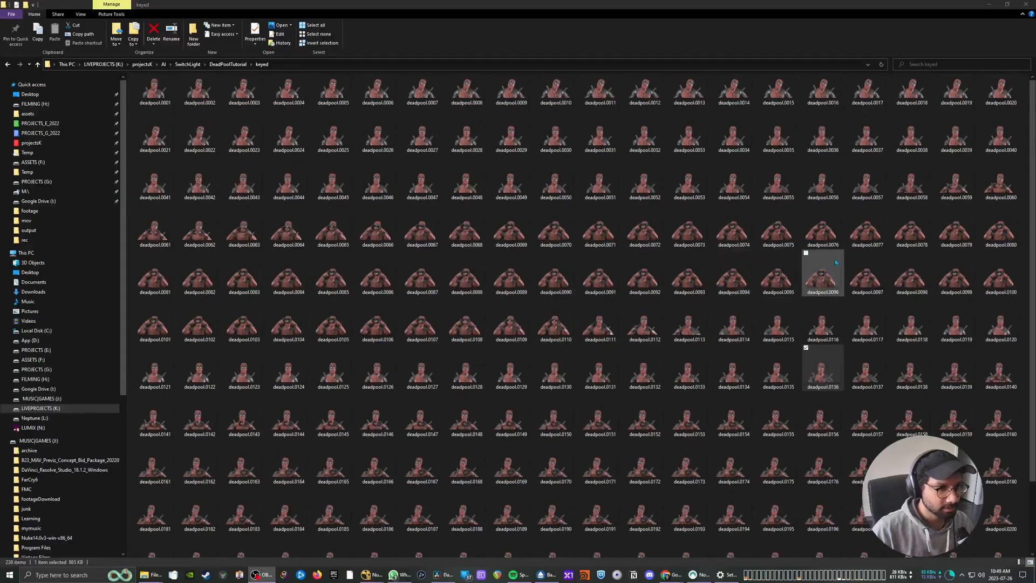
left_click(867, 270)
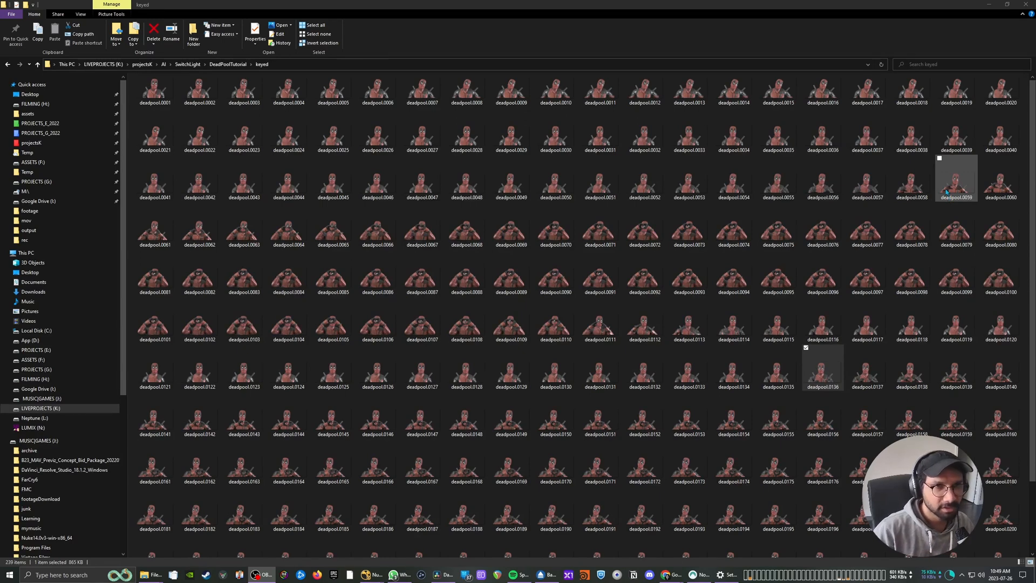
left_click(999, 90)
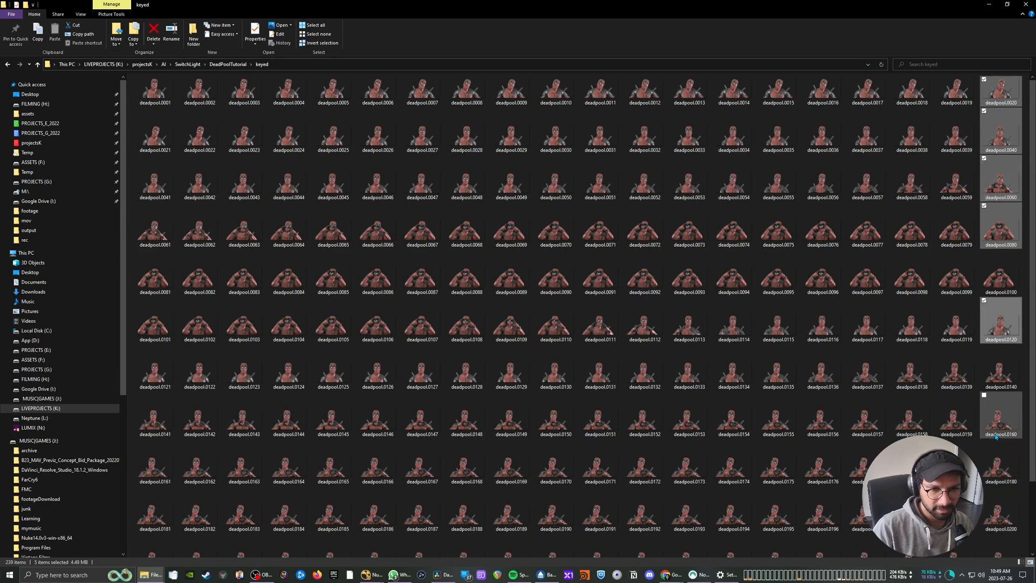
scroll("down", 3)
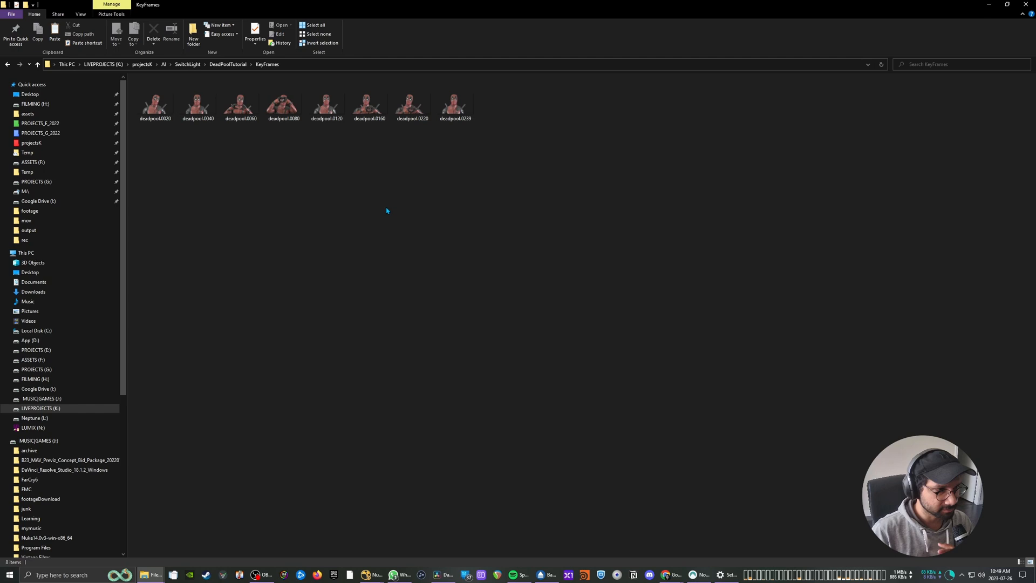
mouse_move(438, 180)
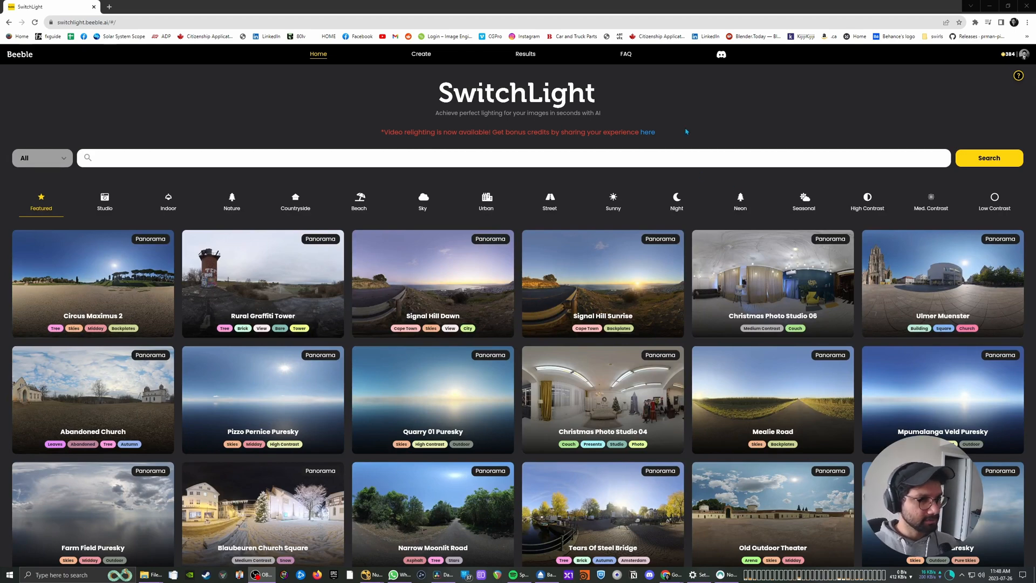
mouse_move(718, 182)
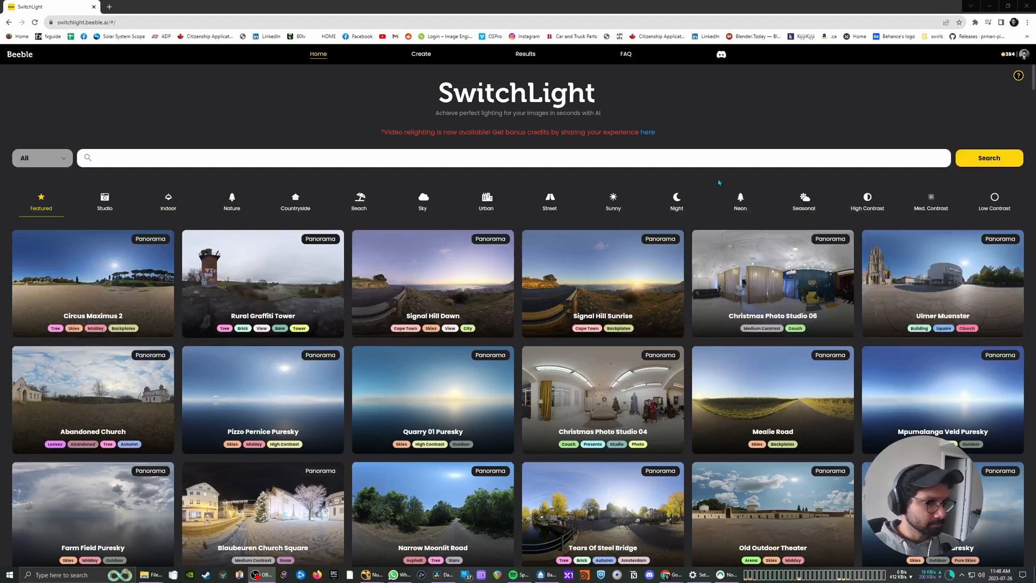
mouse_move(940, 398)
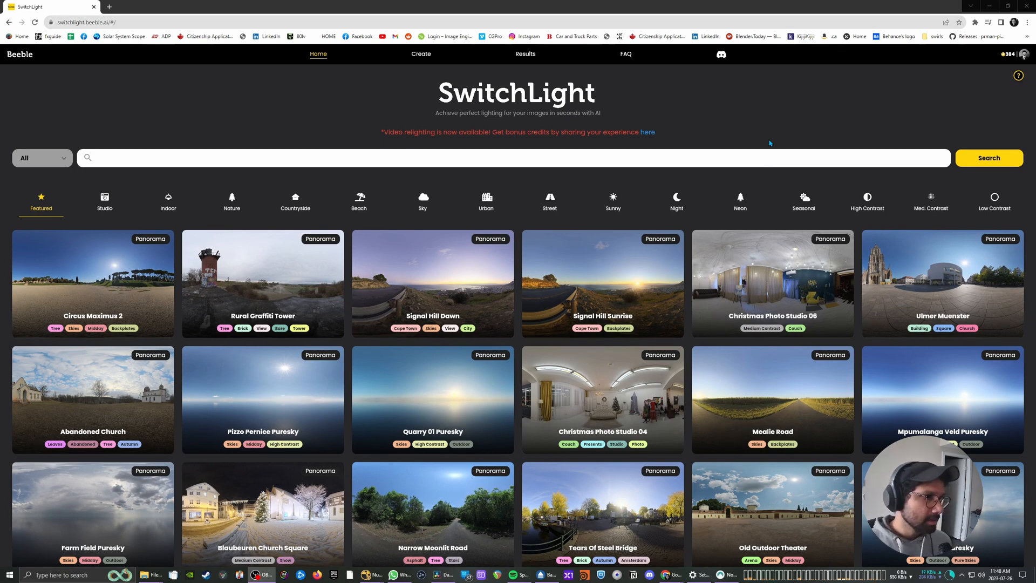
mouse_move(783, 122)
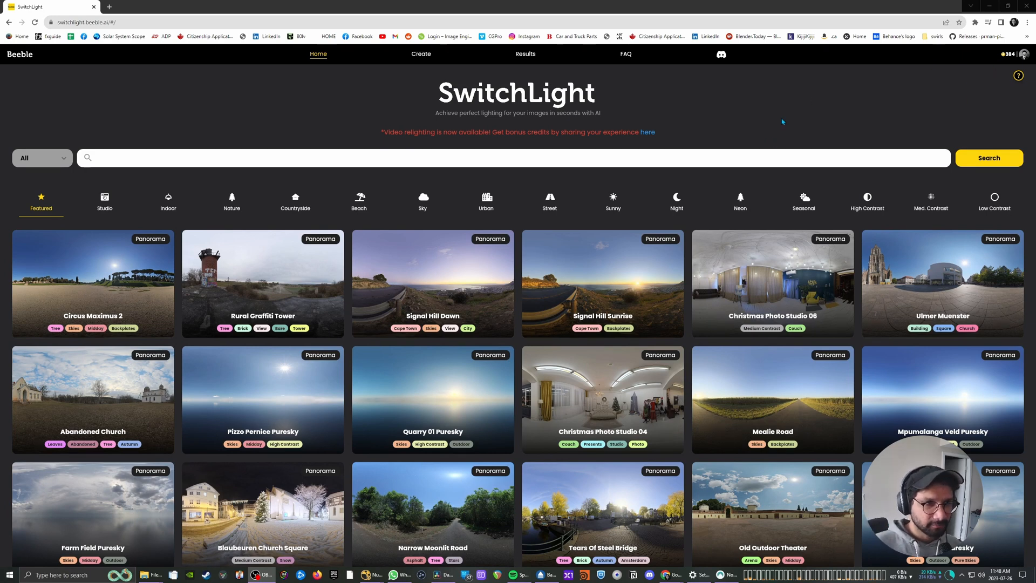
mouse_move(707, 107)
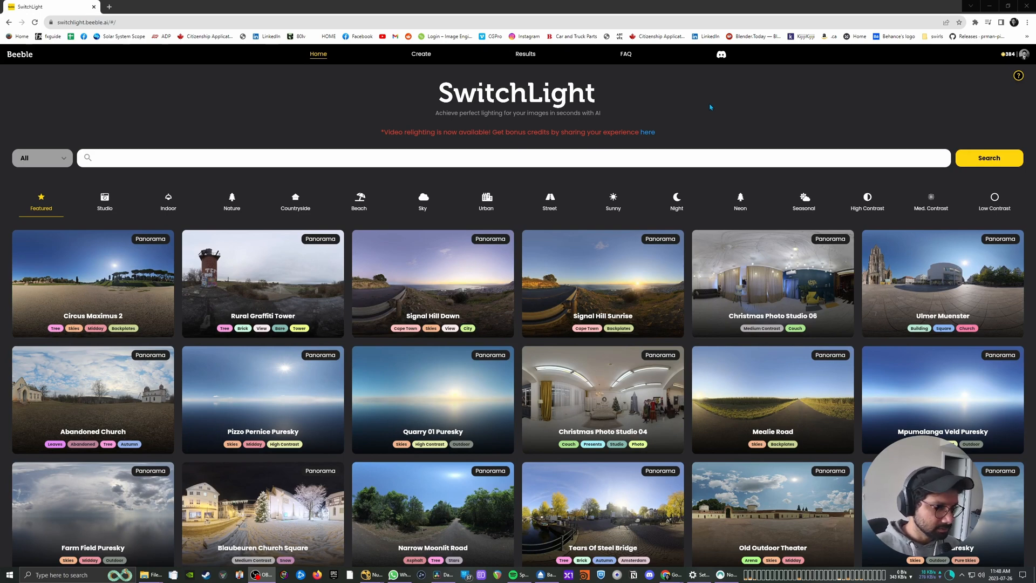
Go to SwitchLight's Create page from the top navigation.
left_click(420, 54)
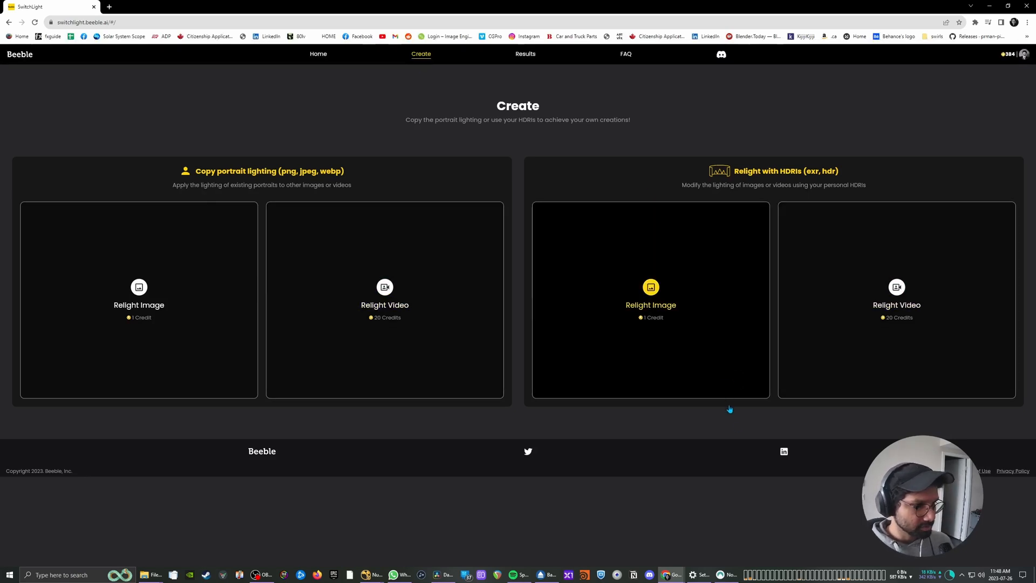
mouse_move(763, 200)
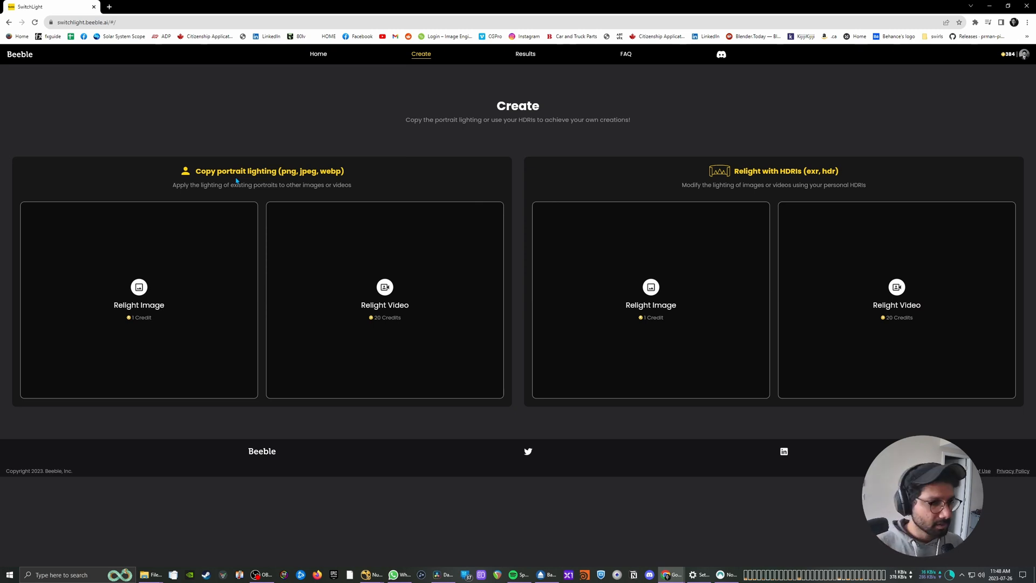
mouse_move(778, 325)
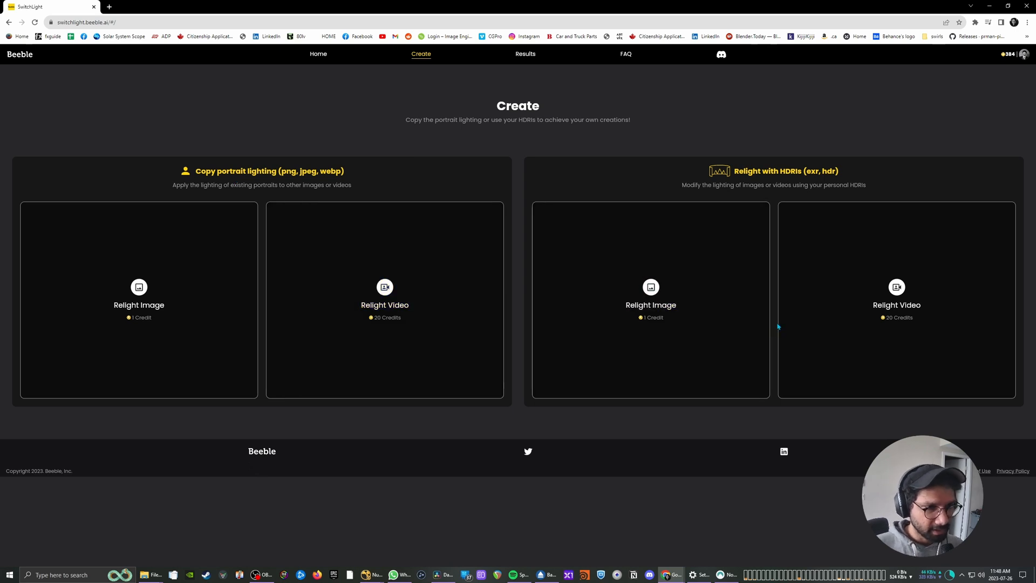
left_click(649, 299)
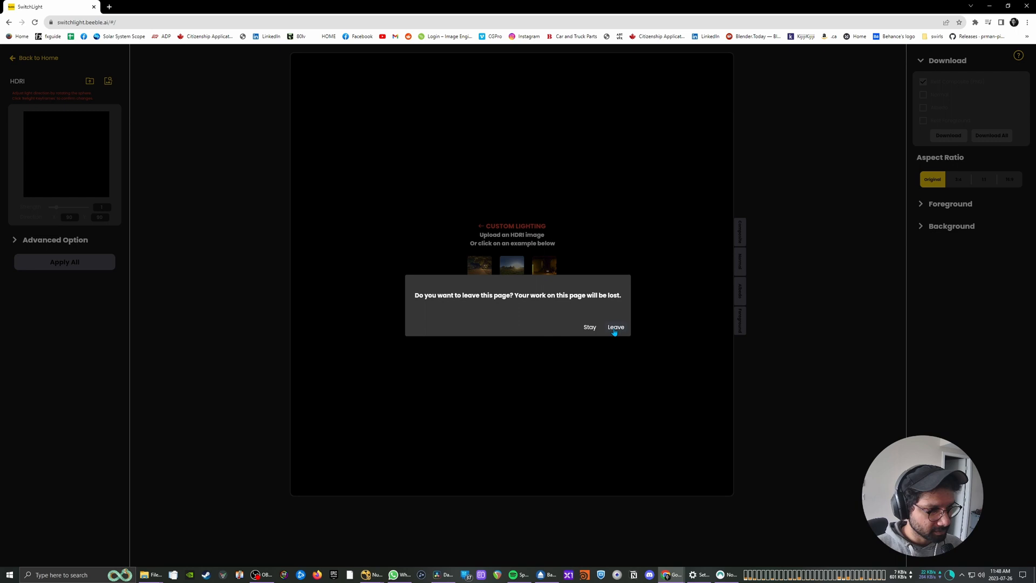
left_click(615, 327)
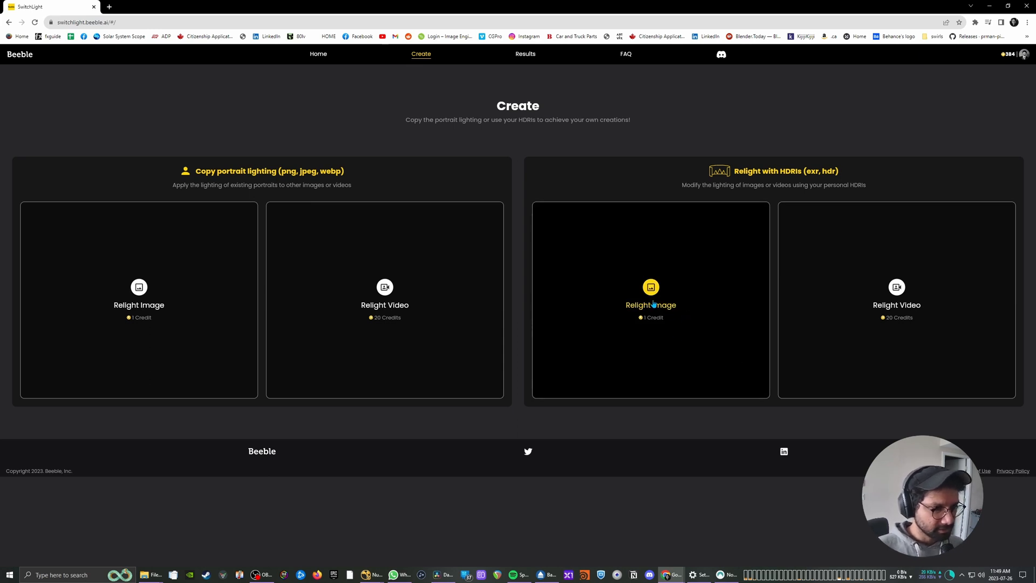
Start an HDRI image relight, pick a built-in environment, aim its light, and begin uploading source images.
left_click(650, 305)
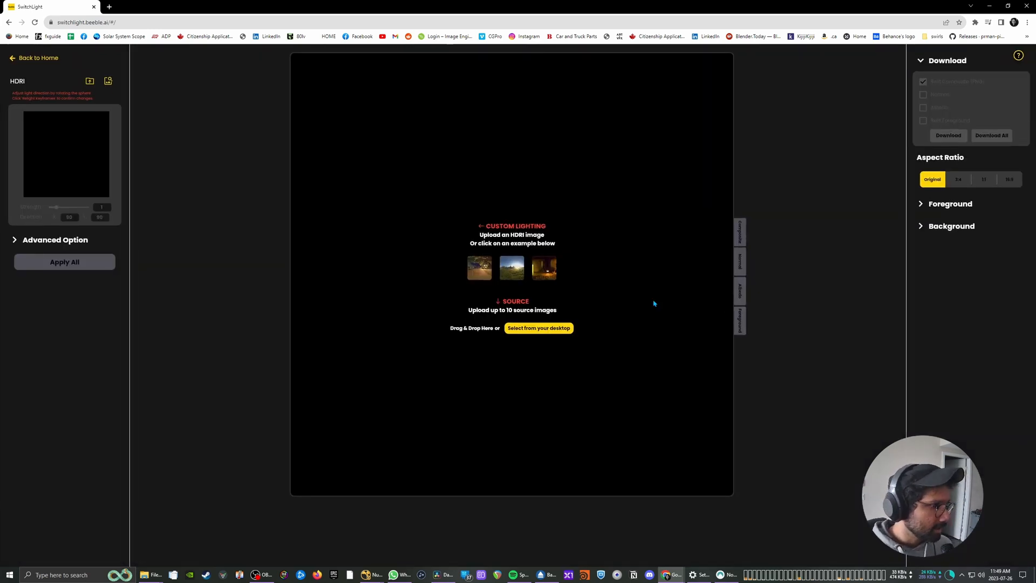
mouse_move(406, 194)
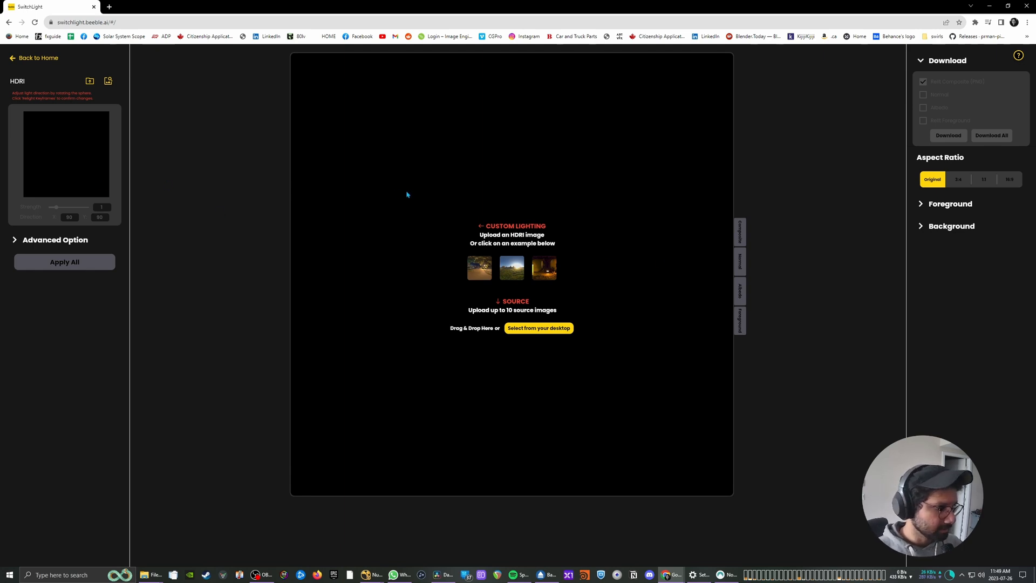
mouse_move(90, 81)
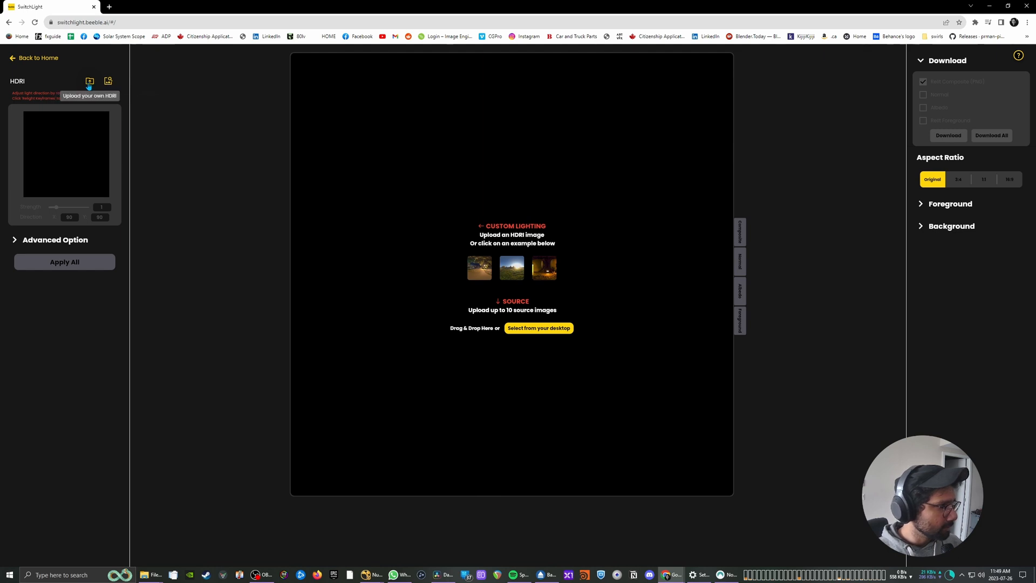
mouse_move(108, 81)
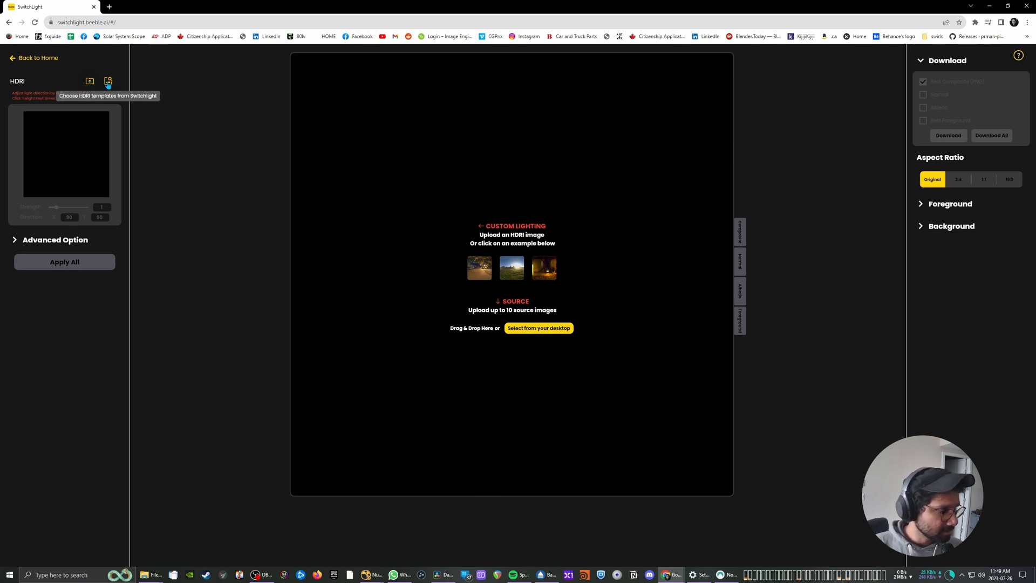
left_click(108, 81)
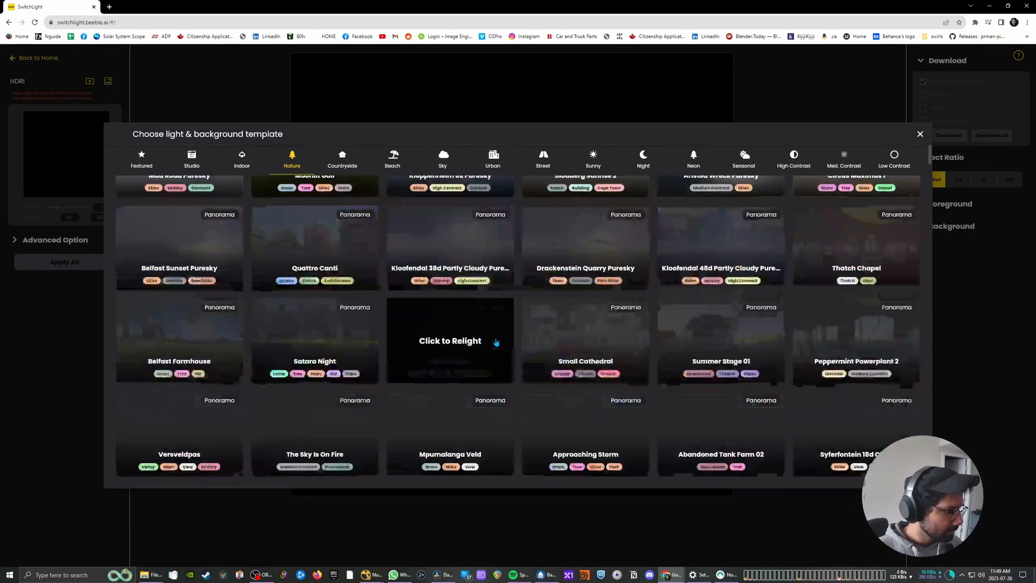
left_click(450, 340)
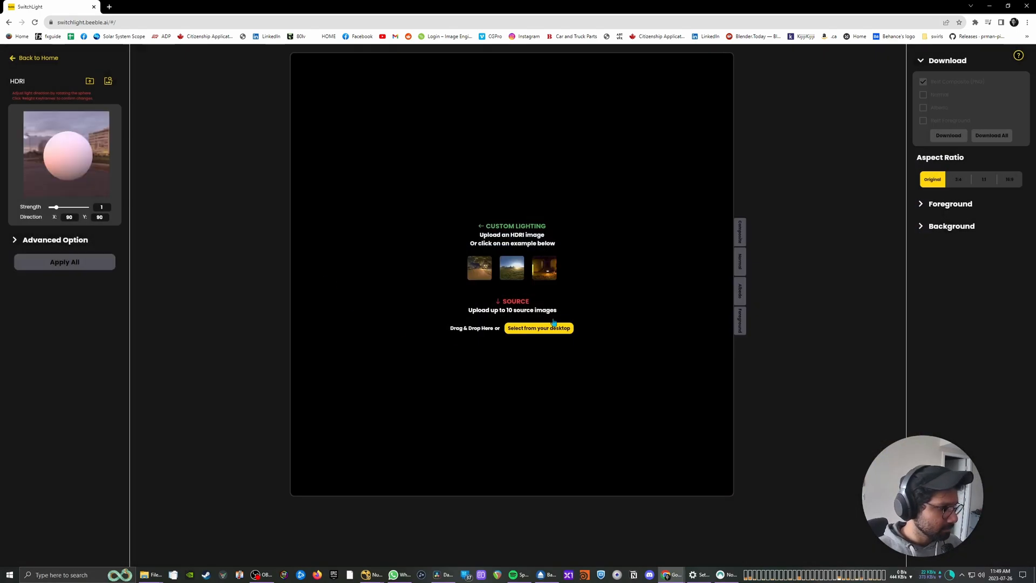
left_click_drag(66, 152, 97, 193)
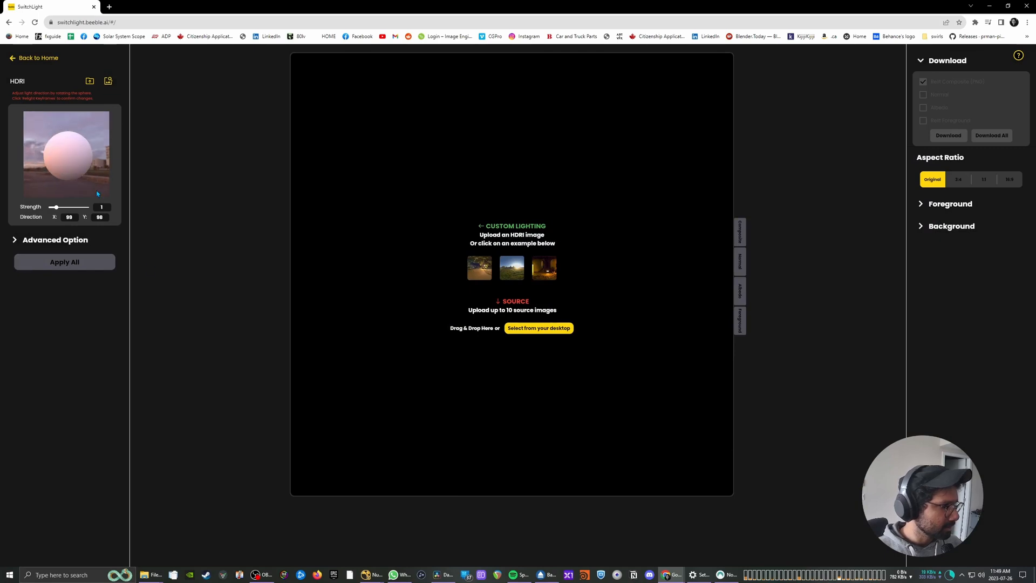
left_click_drag(65, 156, 72, 153)
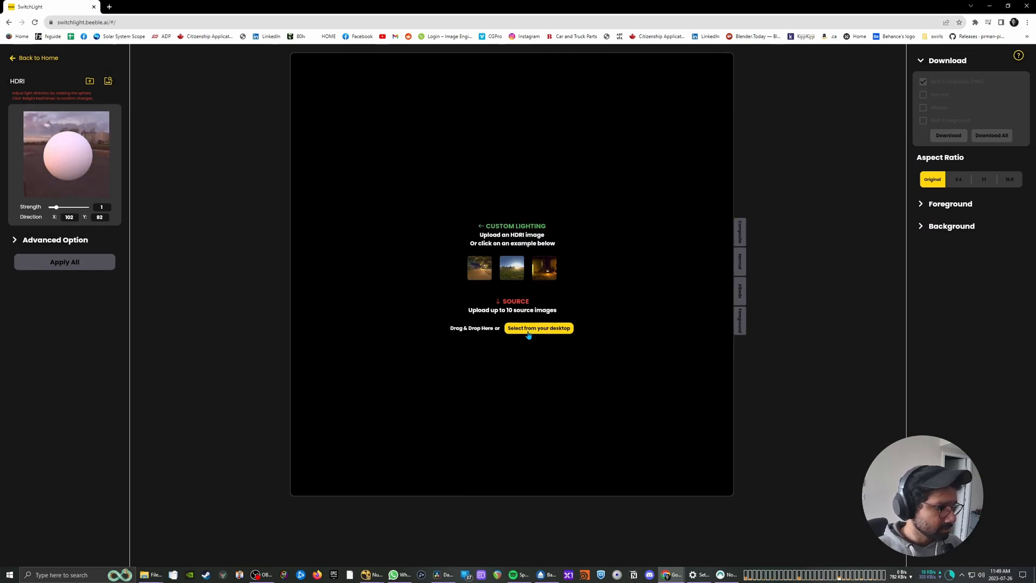
left_click(539, 328)
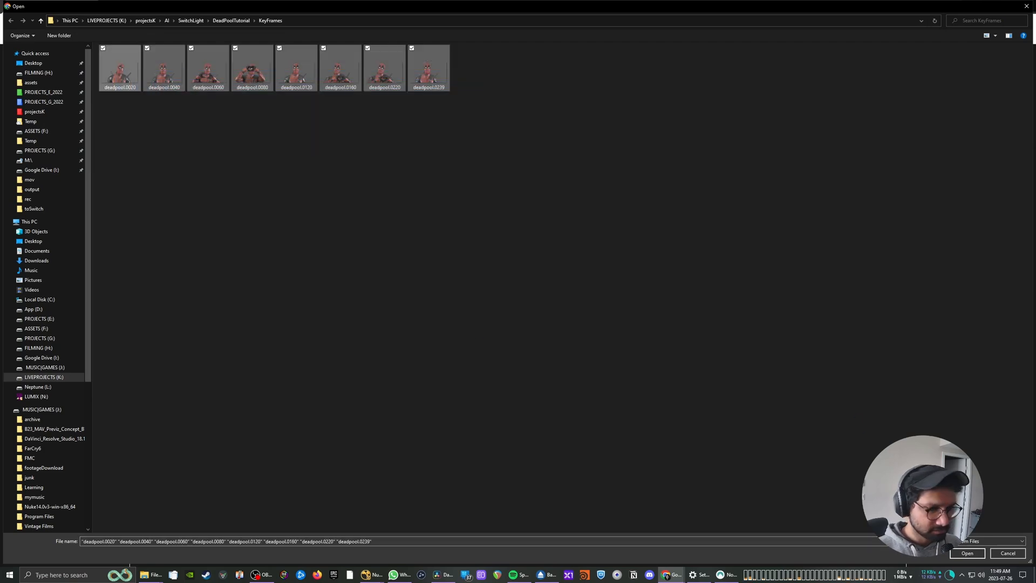
Upload the eight keyframes, turn the HDRI toward the ocean sunset and lower strength to about 0.8.
left_click(966, 552)
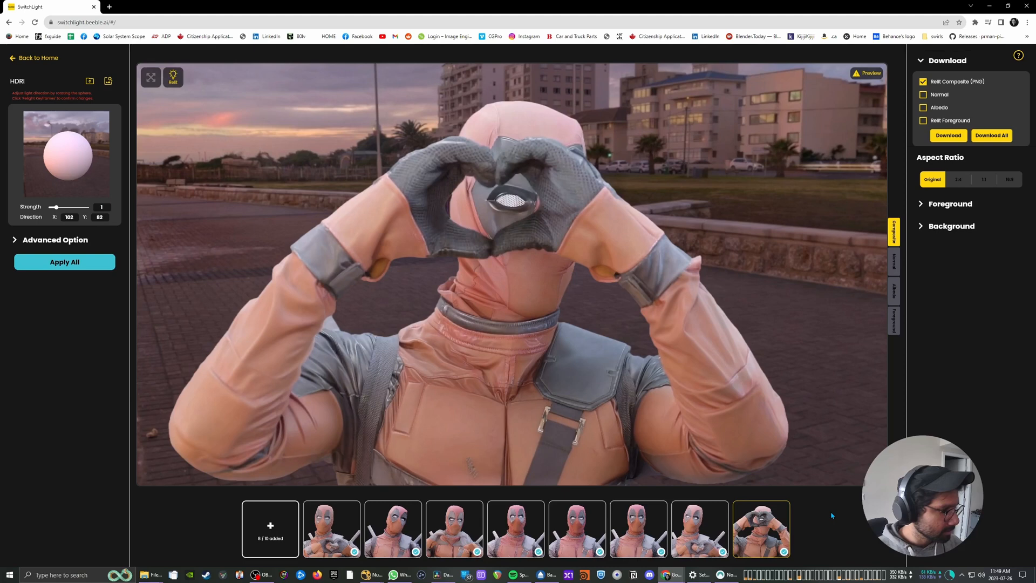
mouse_move(305, 139)
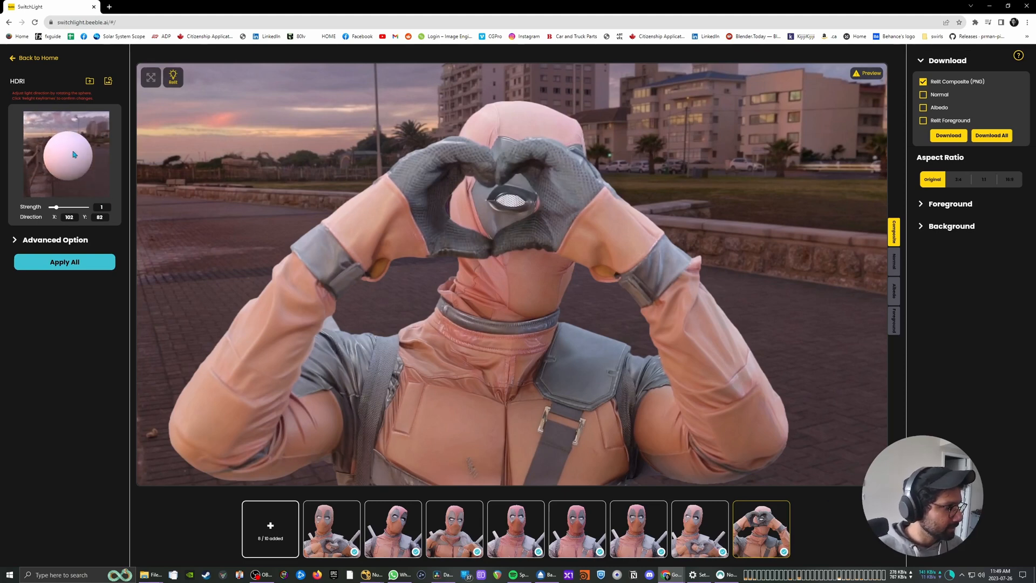
left_click_drag(66, 154, 79, 139)
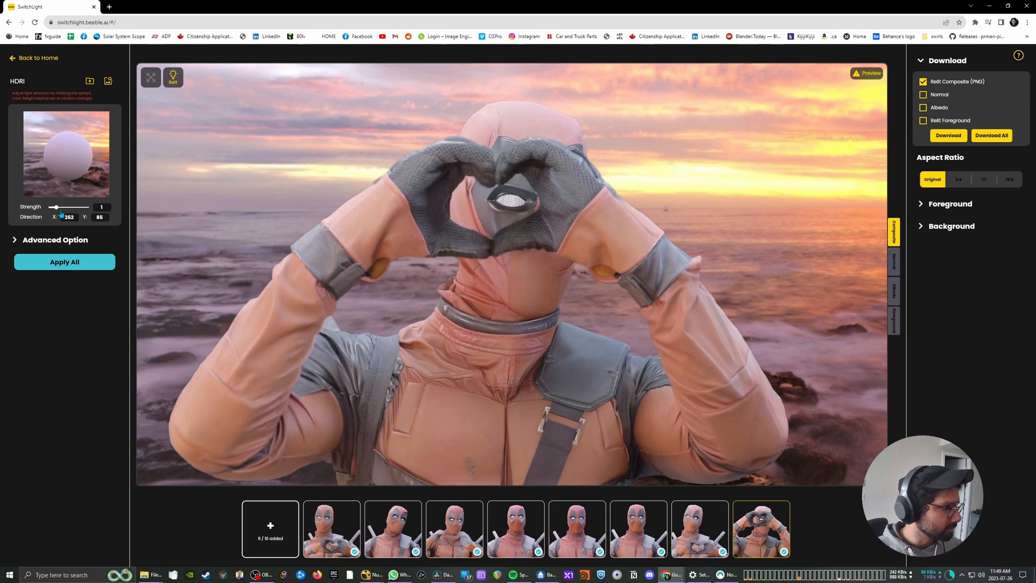
left_click_drag(87, 207, 51, 208)
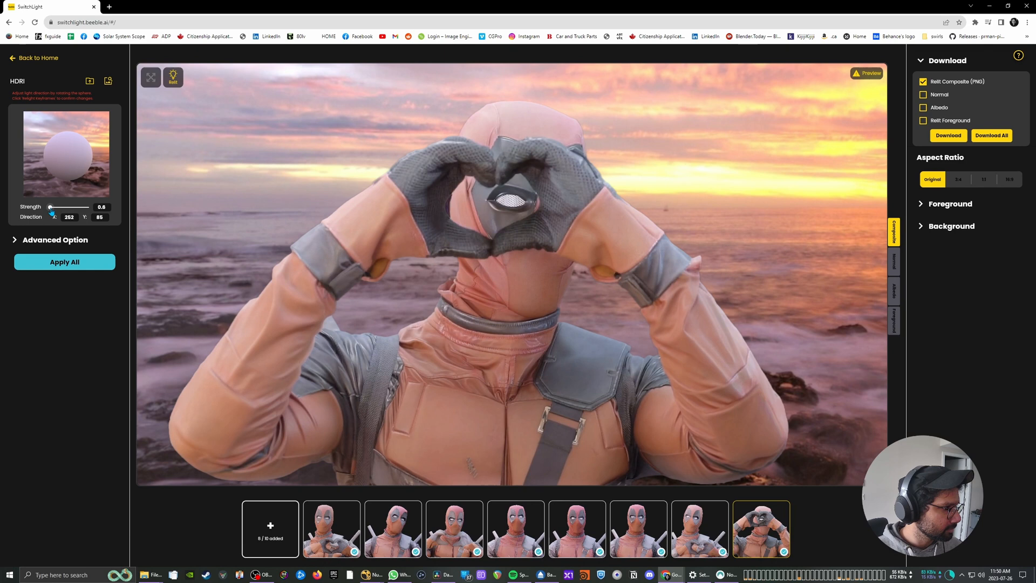
left_click_drag(51, 207, 53, 207)
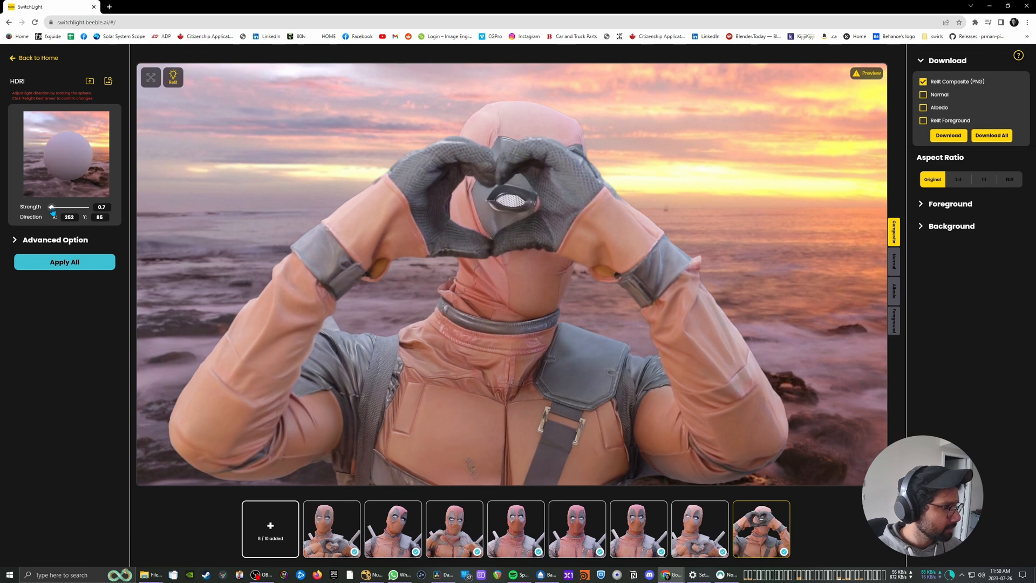
mouse_move(87, 143)
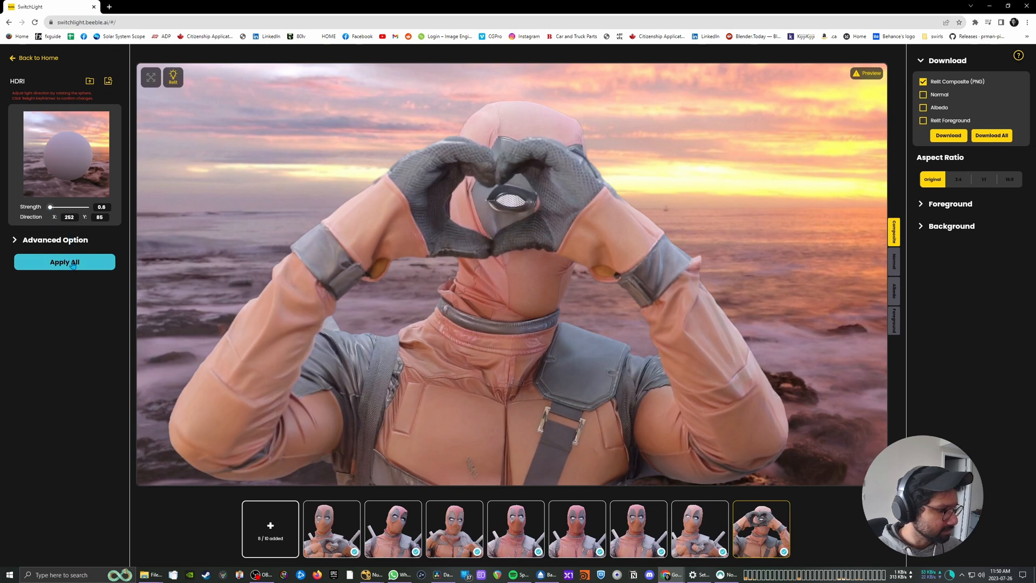
Set Keying to Use Alpha under Advanced Option and run Apply All on every keyframe.
left_click(64, 261)
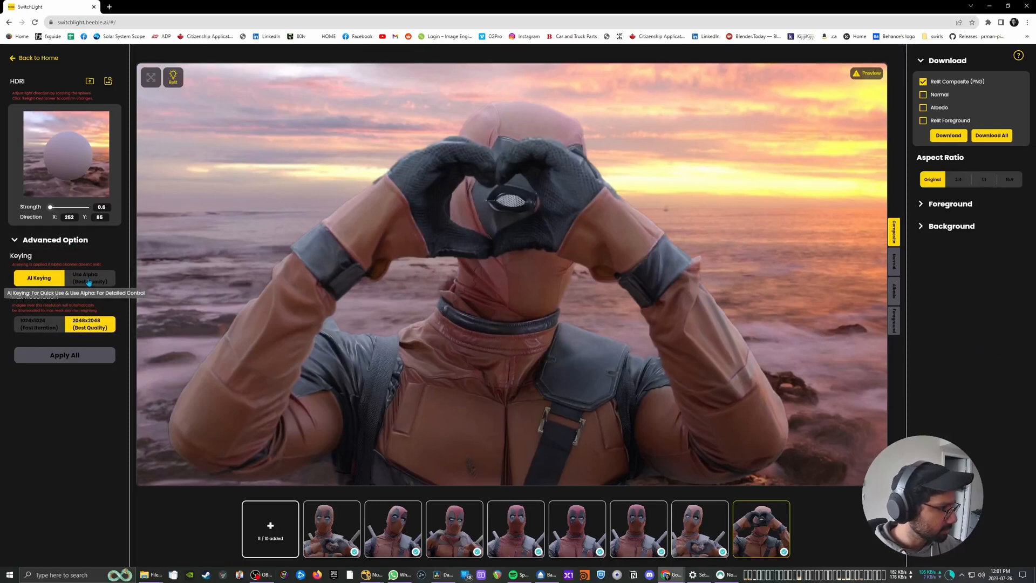
left_click(89, 277)
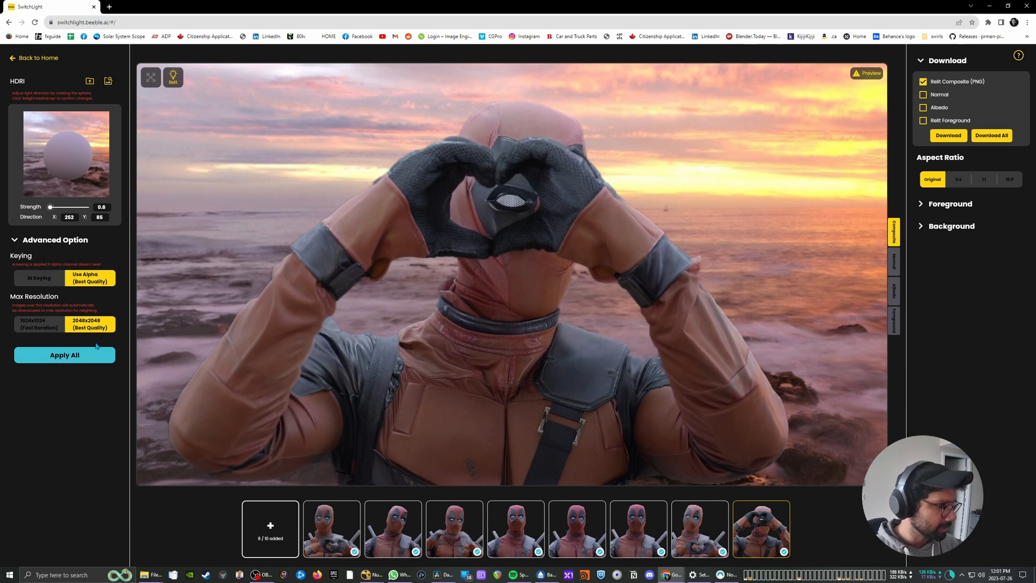
left_click(64, 355)
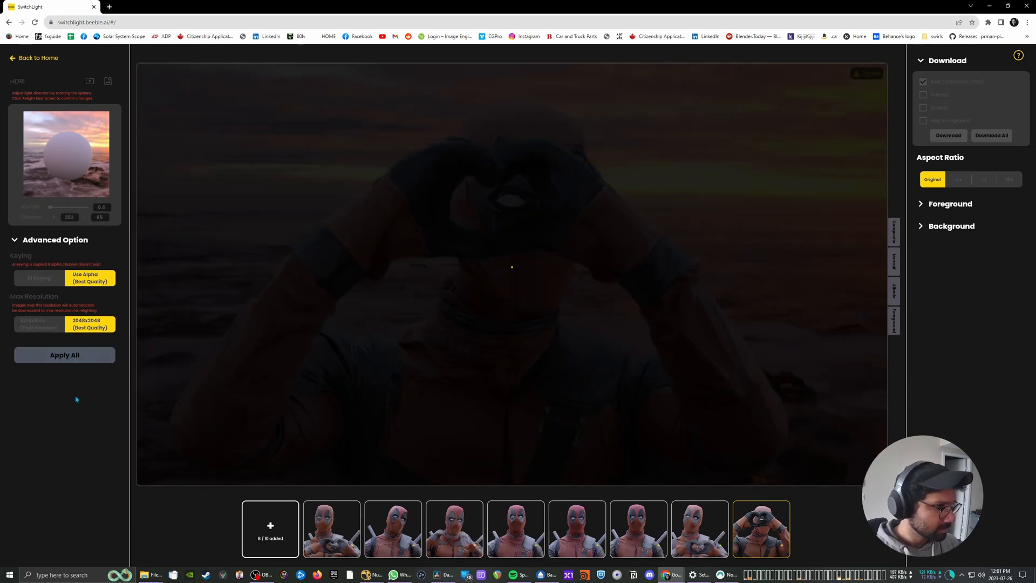
left_click(64, 355)
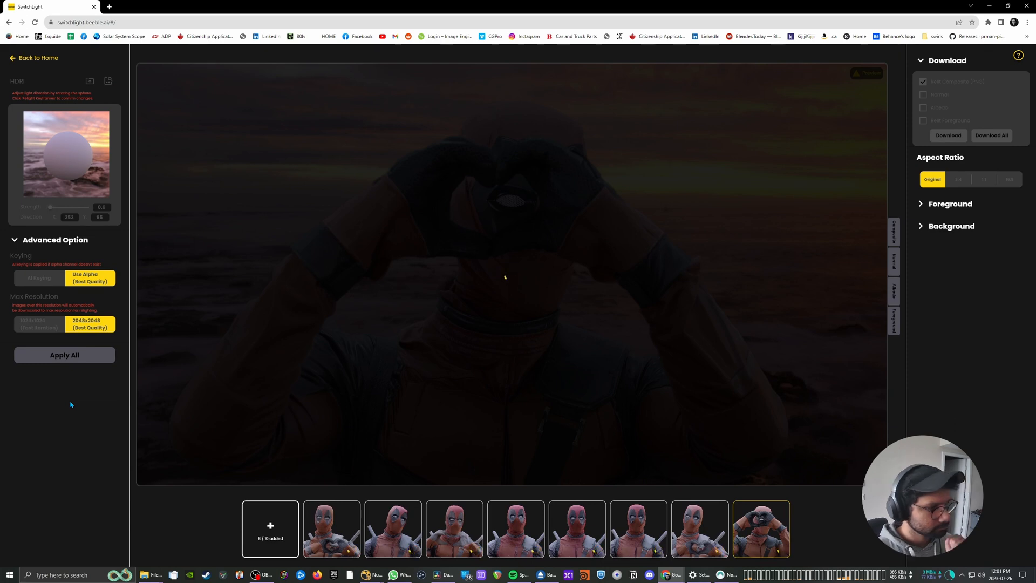
left_click(63, 355)
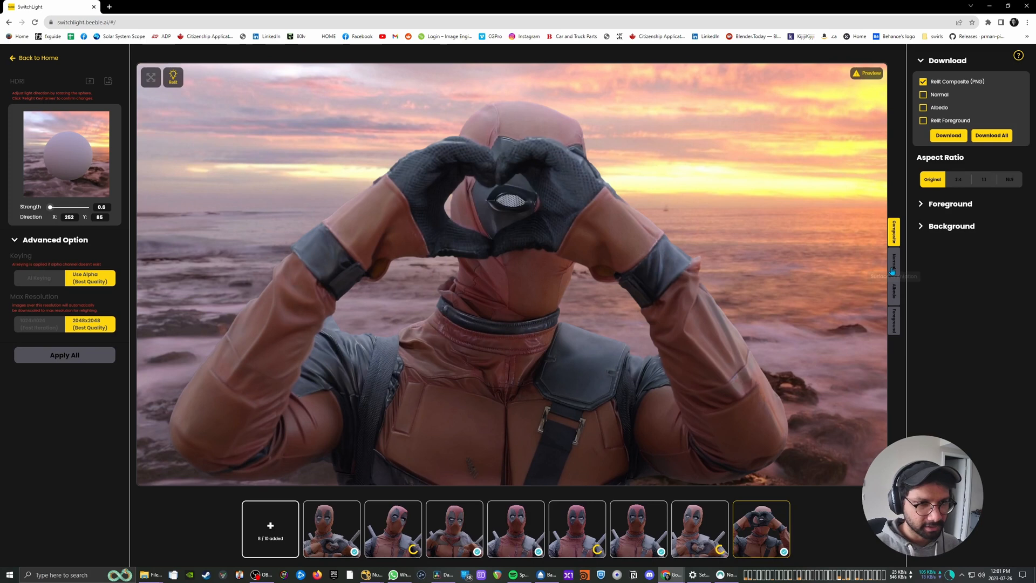
Review the Normal, Albedo and Relit Foreground passes, then Download All four passes per frame.
left_click(894, 260)
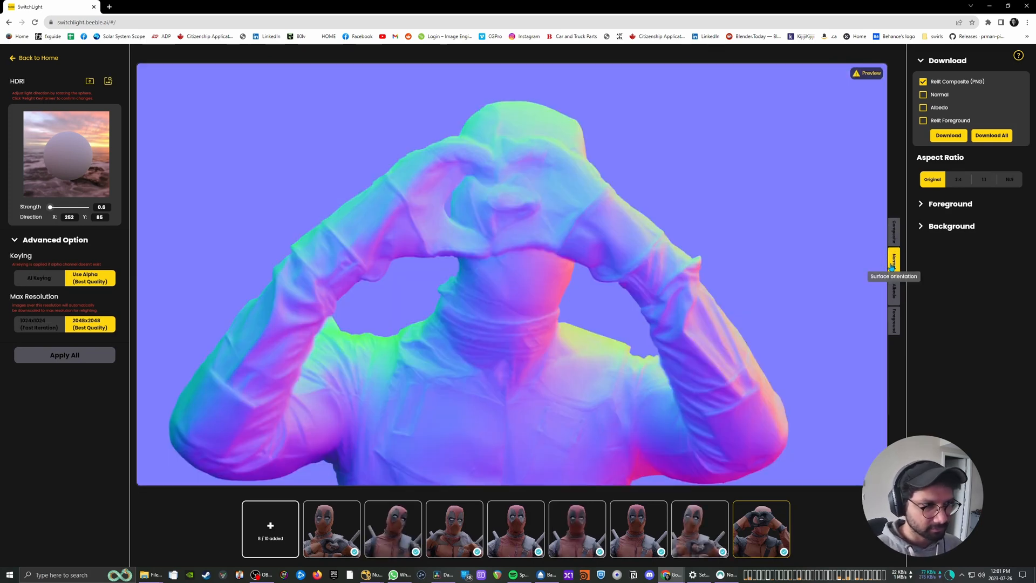
left_click(894, 290)
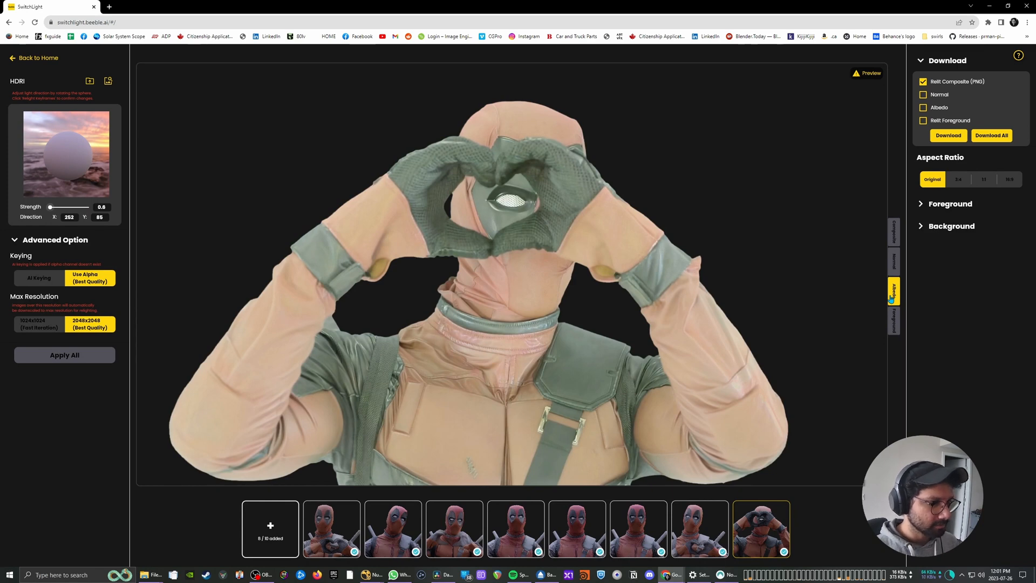
mouse_move(893, 321)
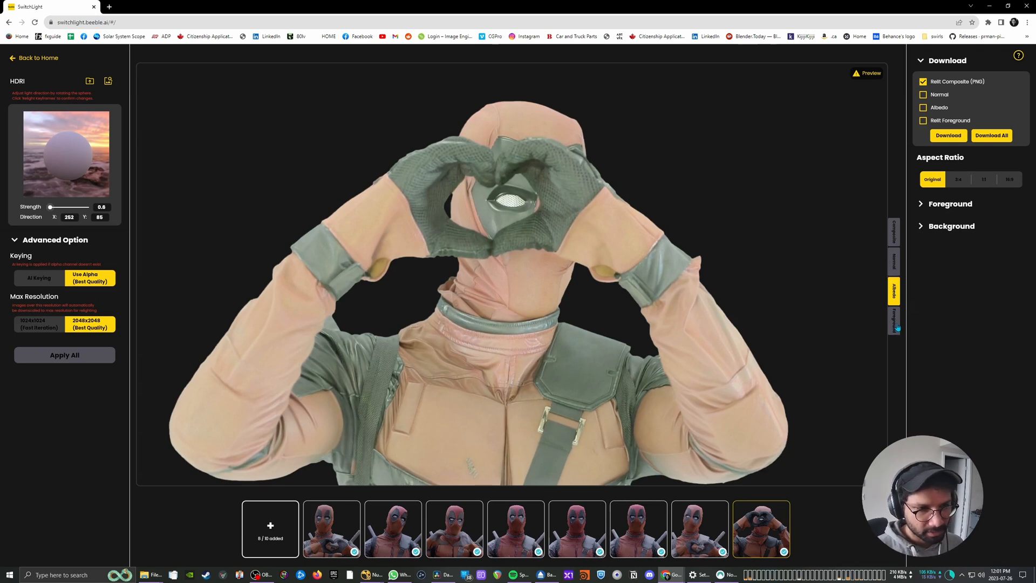
left_click(895, 320)
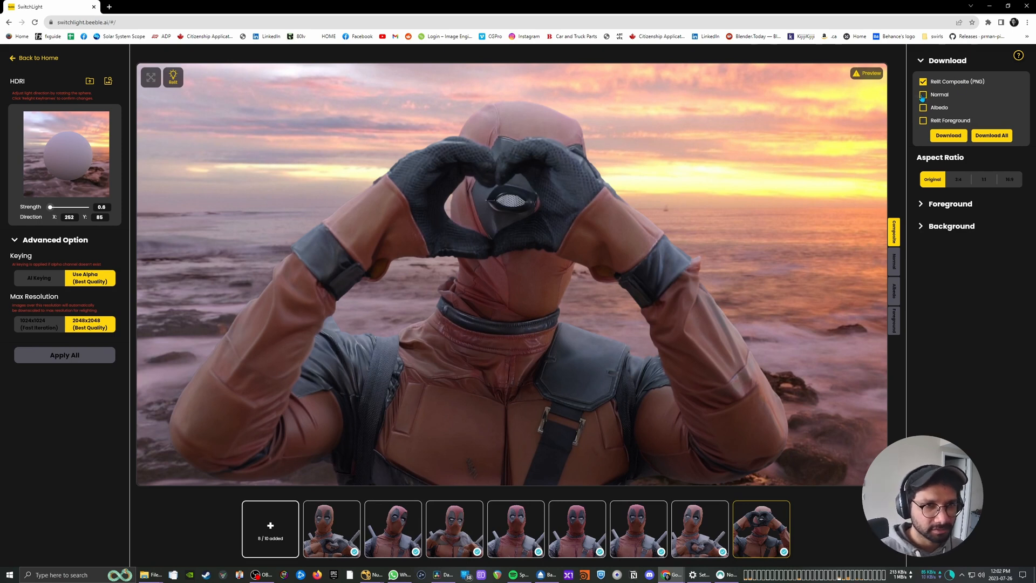
left_click(990, 134)
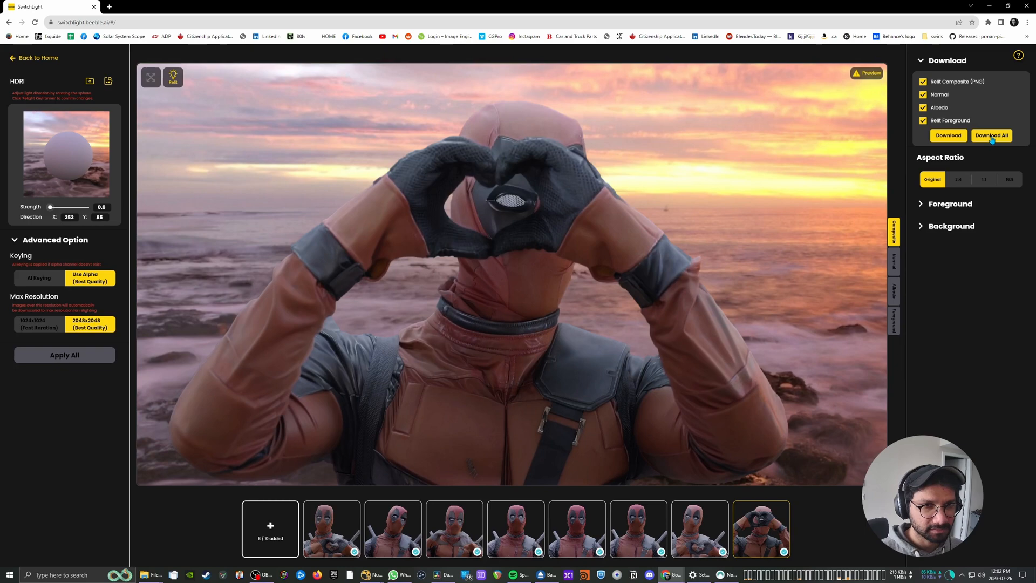
left_click(990, 135)
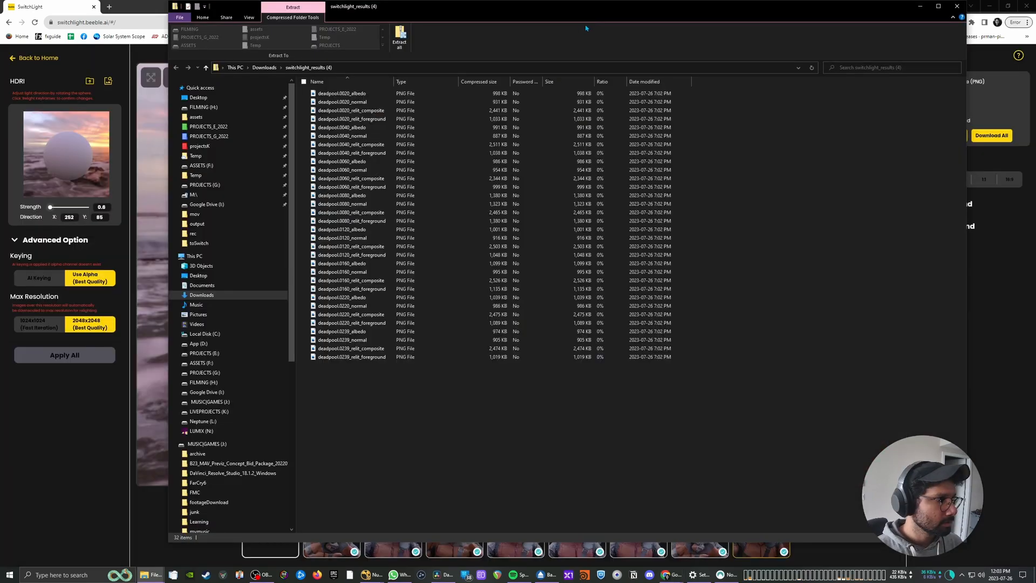
Preview deadpool 0020 albedo and 0080 relit composite from the switchlight_results archive.
left_click(351, 136)
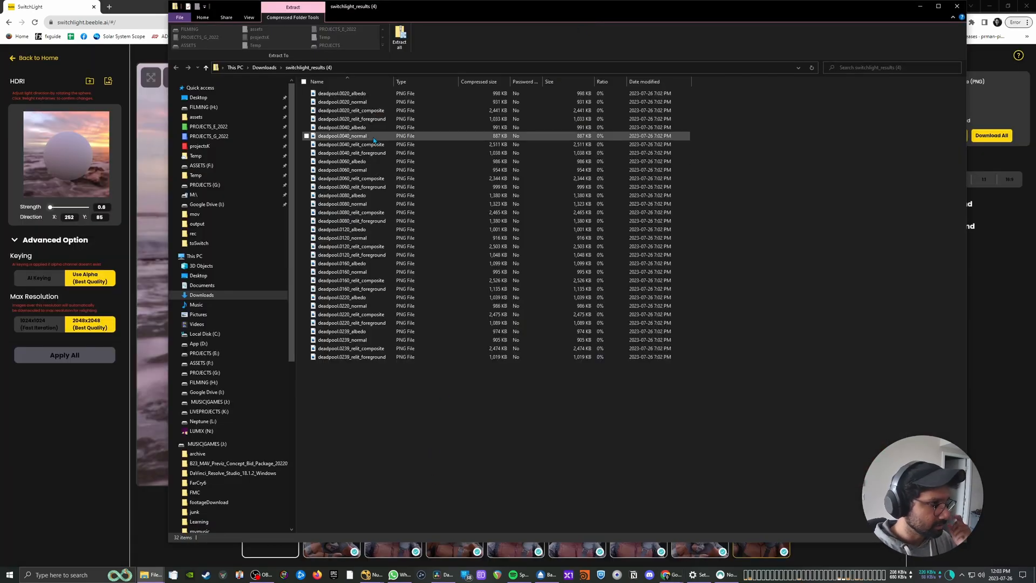
left_click(342, 93)
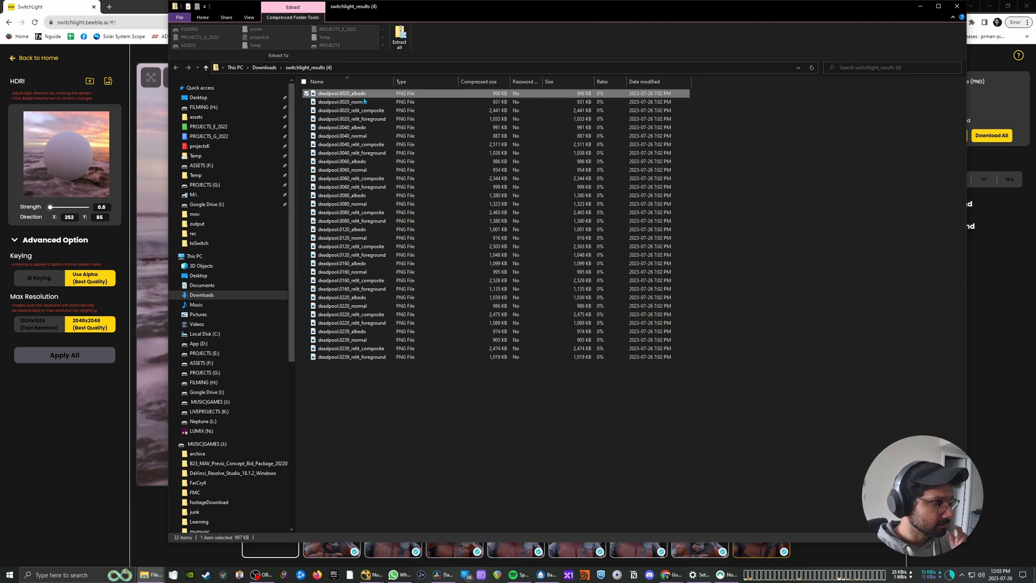
double_click(342, 93)
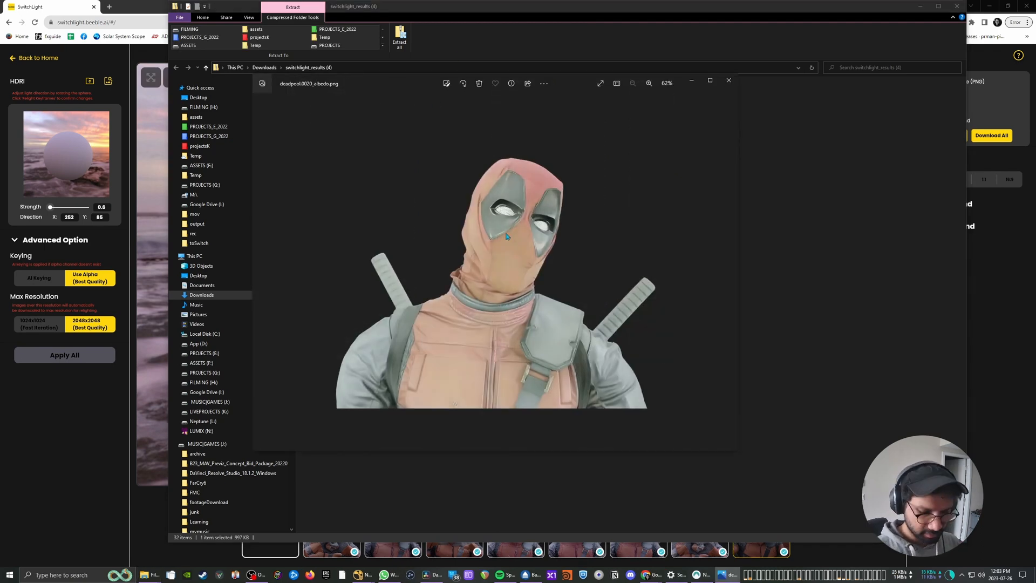
mouse_move(695, 263)
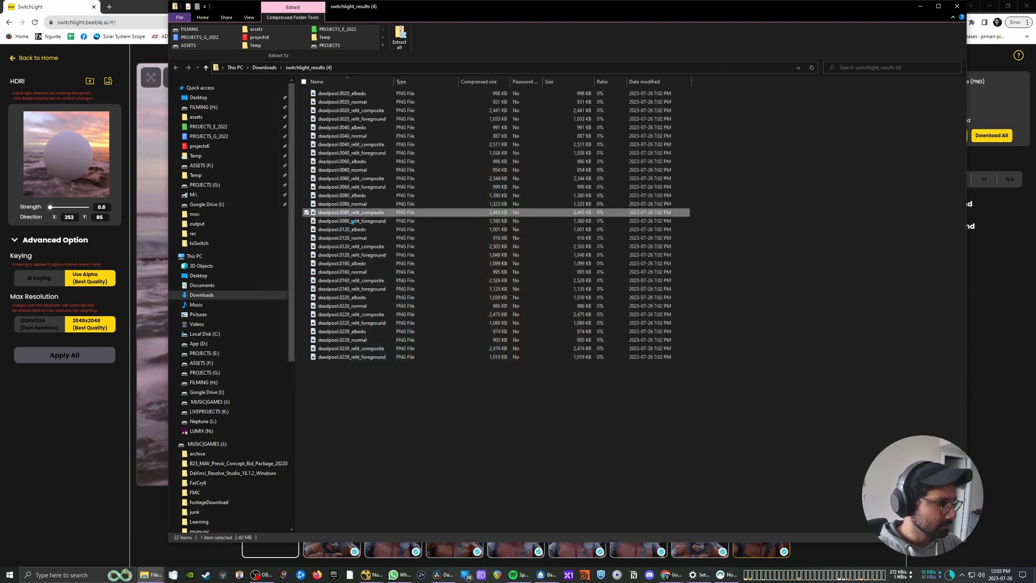
double_click(351, 213)
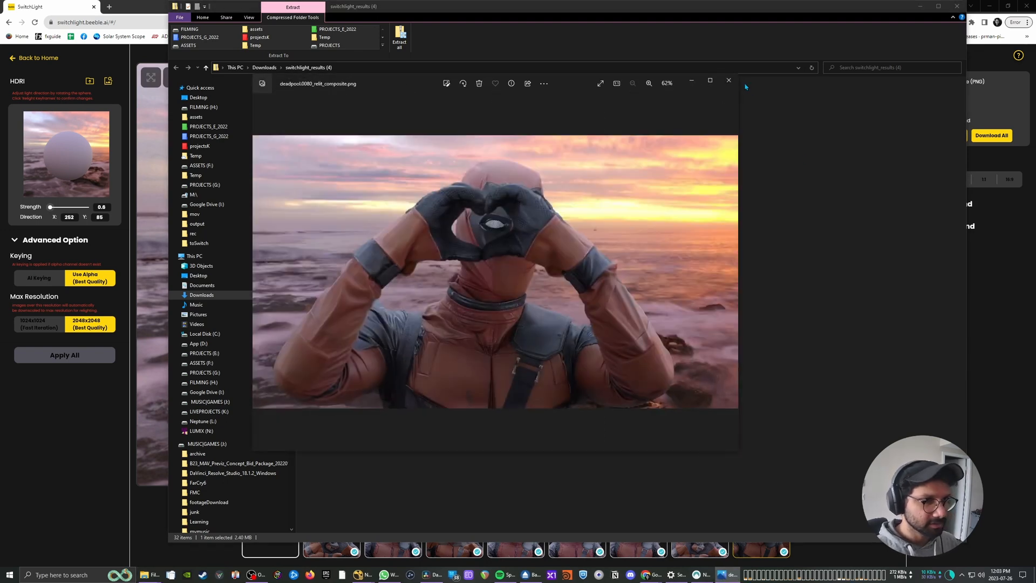
left_click(728, 80)
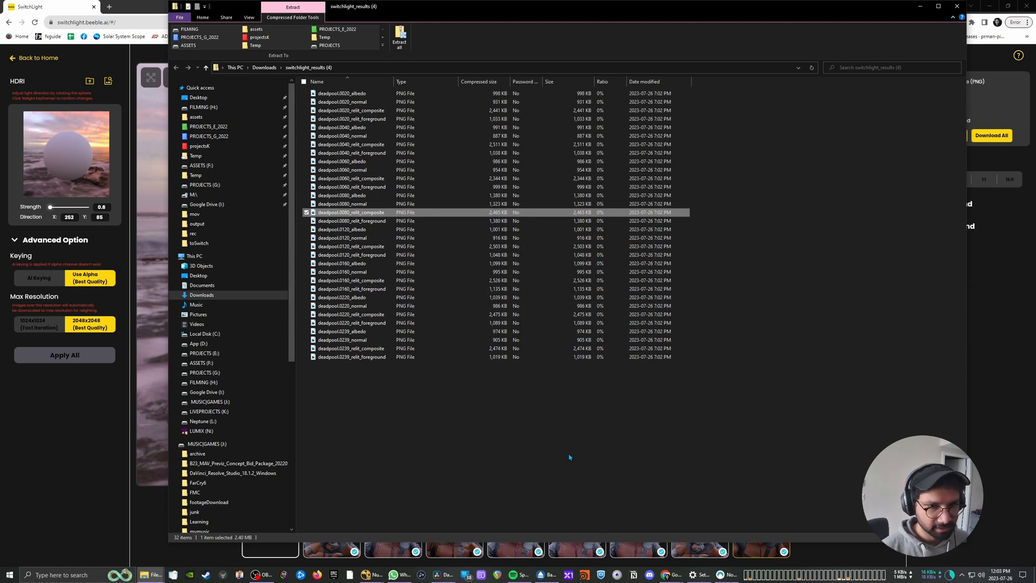
mouse_move(709, 413)
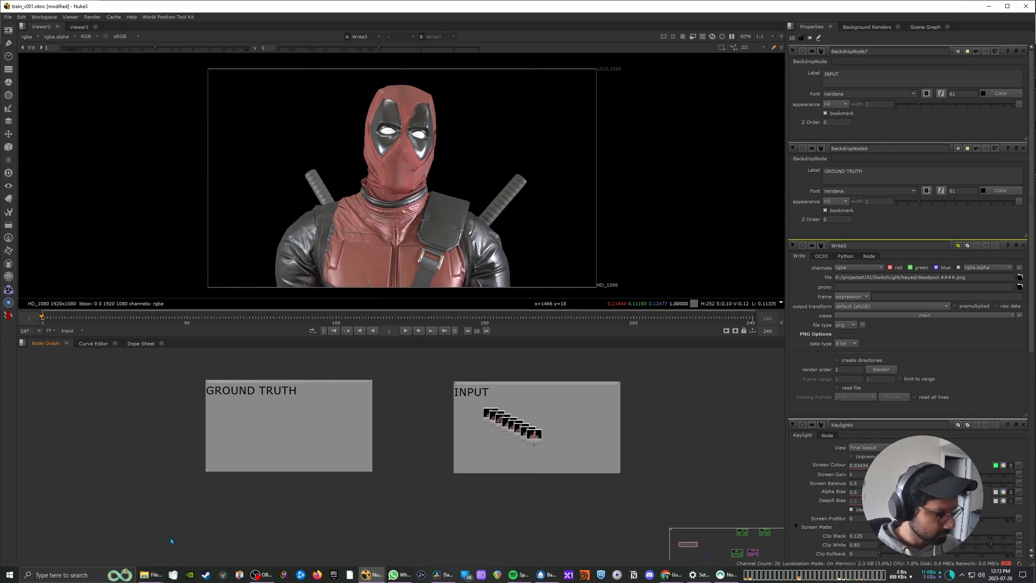
Add labelled GROUND TRUTH and INPUT backdrops in the Node Graph.
left_click(152, 574)
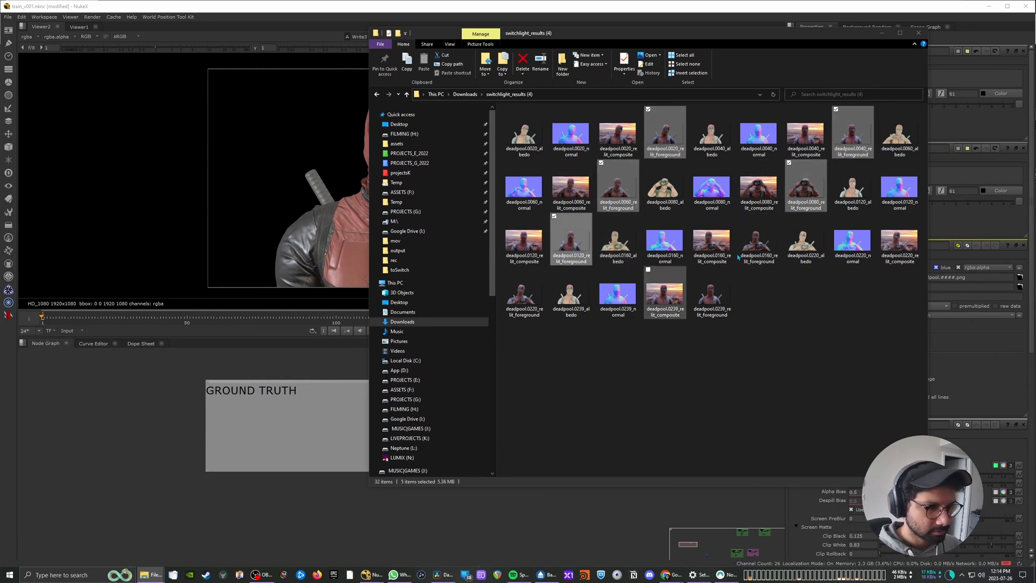
Add more deadpool relit_foreground PNGs to the Explorer selection for import.
left_click(711, 292)
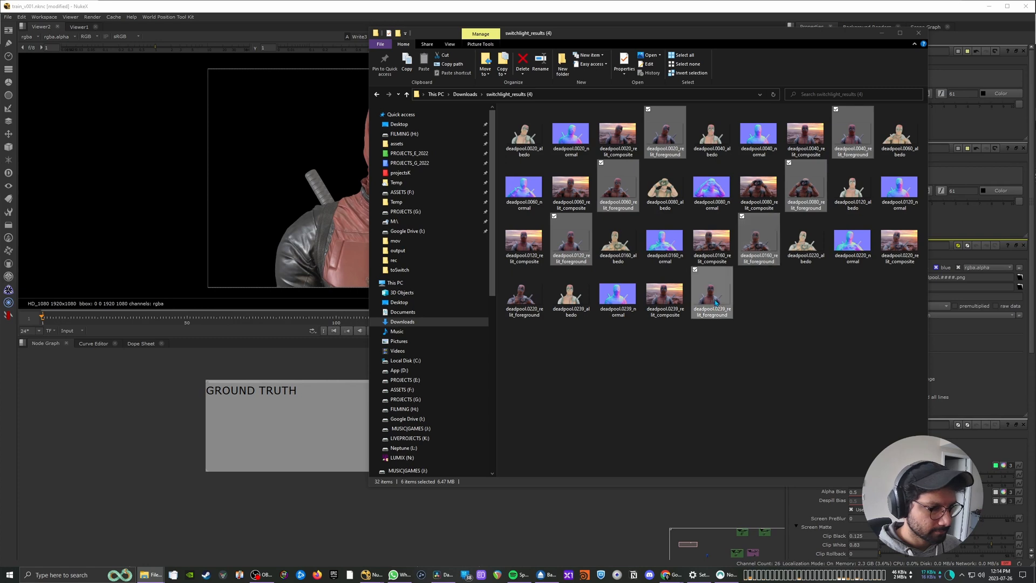
left_click(523, 298)
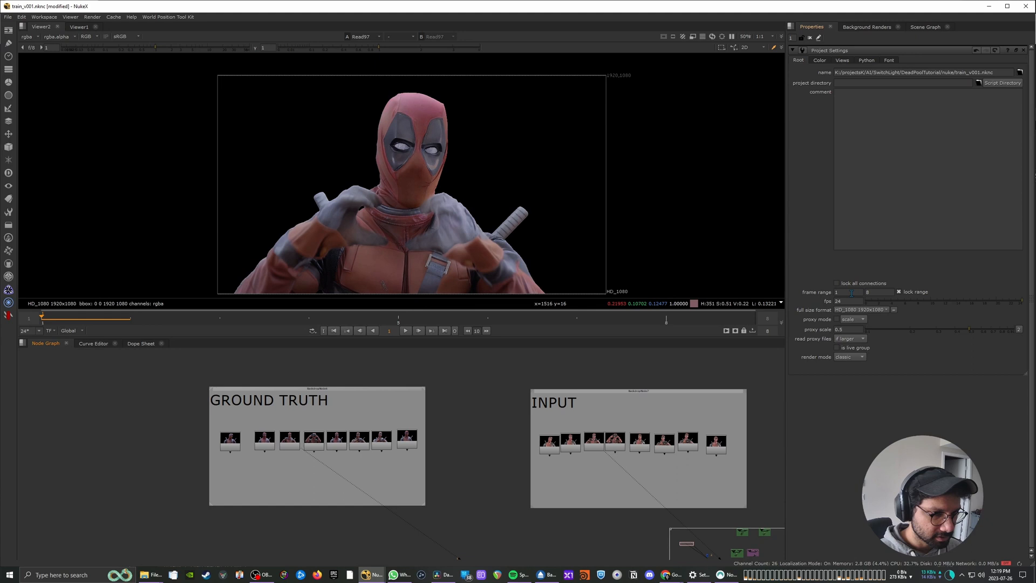
mouse_move(849, 293)
type("app")
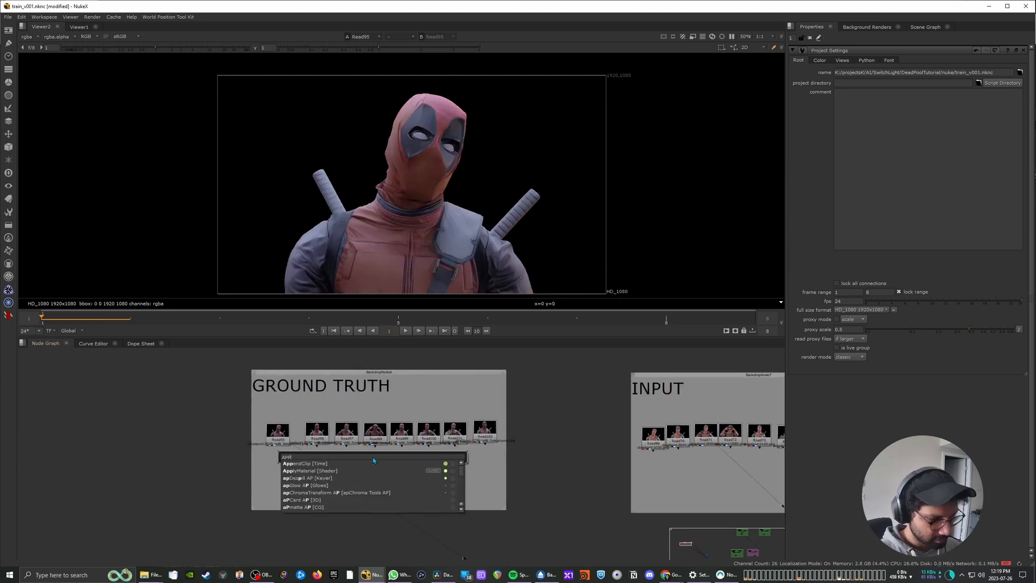
Create an AppendClip joining the ground-truth Read nodes into one sequence.
left_click(305, 463)
type("CopyCat [AIR]")
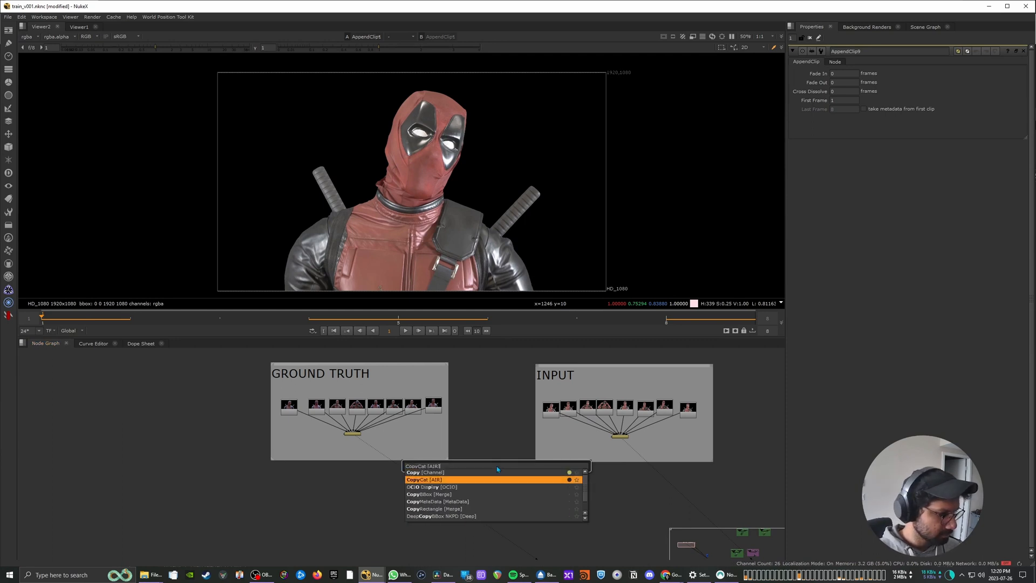
Create the CopyCat node with data directory DeadPoolTutorial/train/v001/ and confirm its settings.
left_click(425, 479)
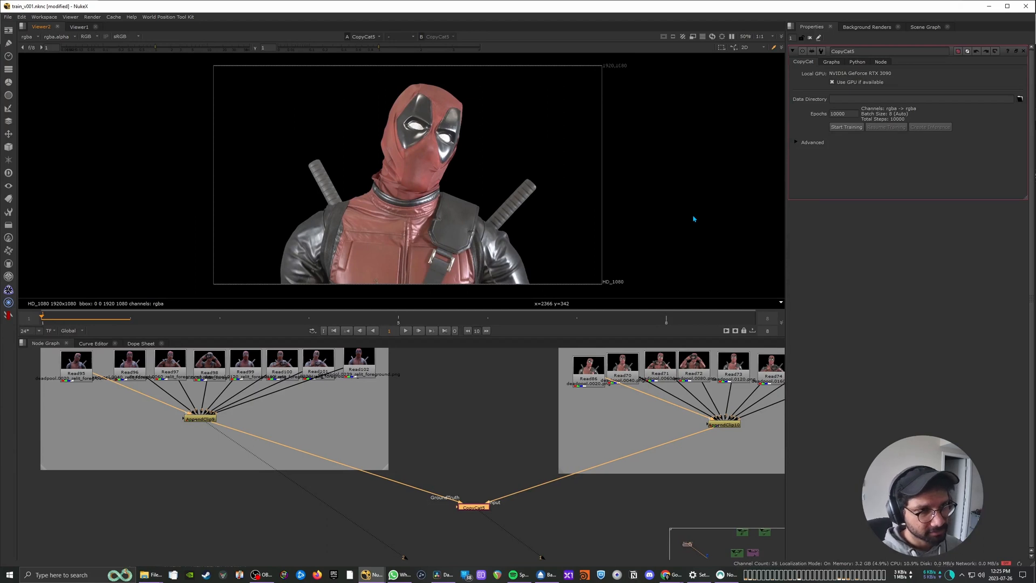
left_click(921, 98)
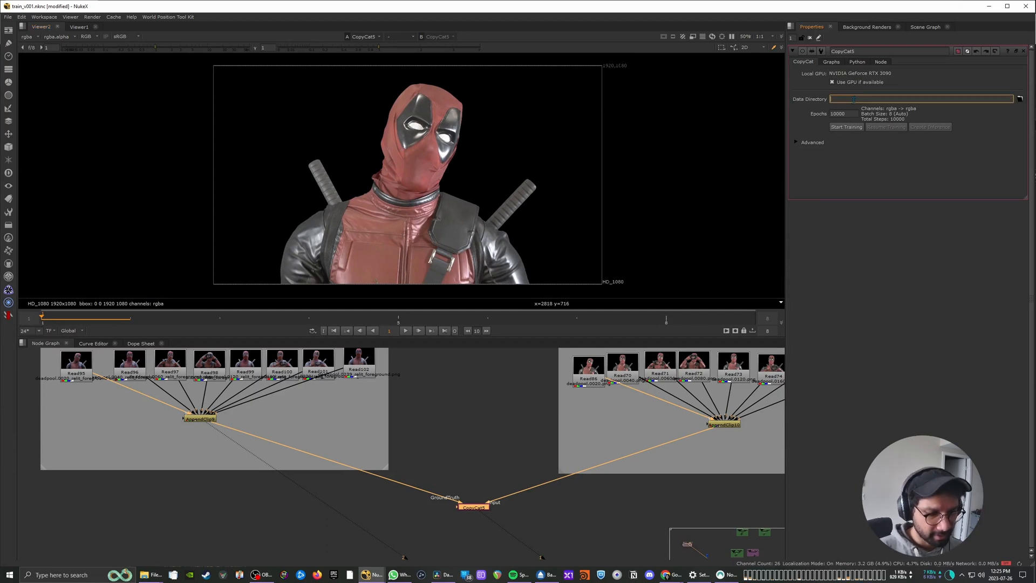
type("K:/projectsK/AI/SwitchLight/DeadPoolTutorial/train/v001/")
left_click(843, 114)
type("40000")
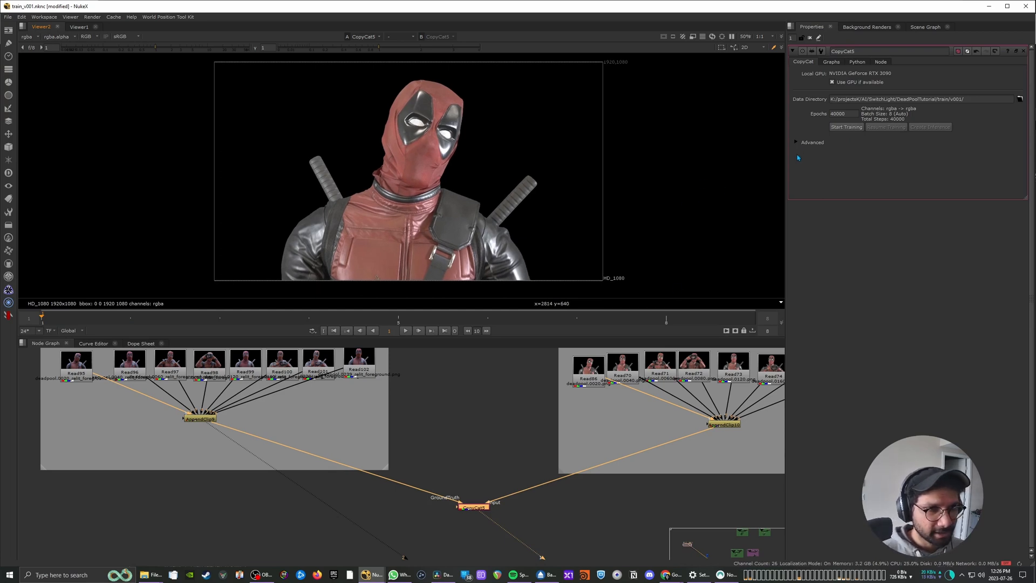
left_click(797, 142)
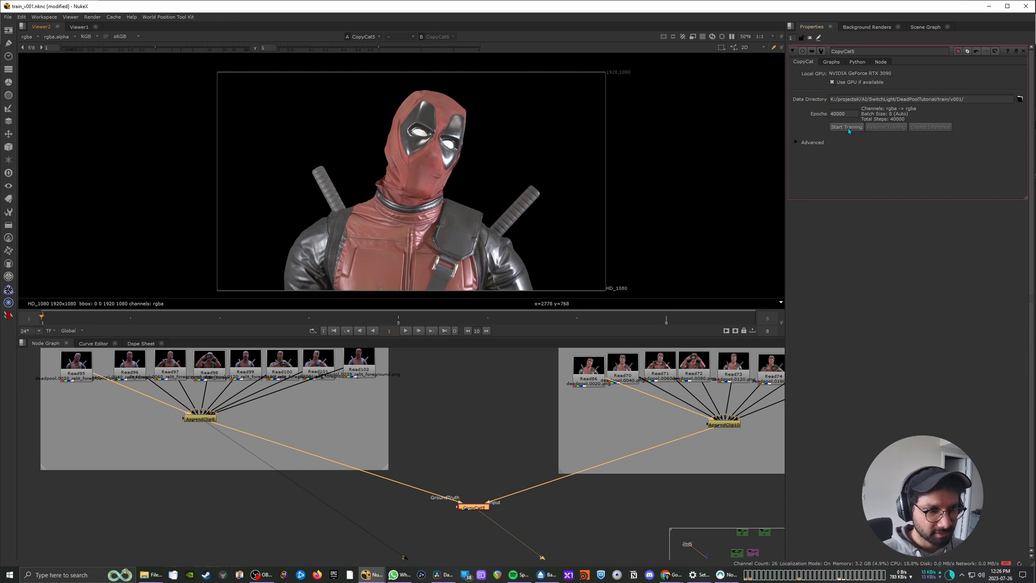
Start CopyCat training and monitor step 1 of 40000 on the Graphs loss view.
left_click(846, 126)
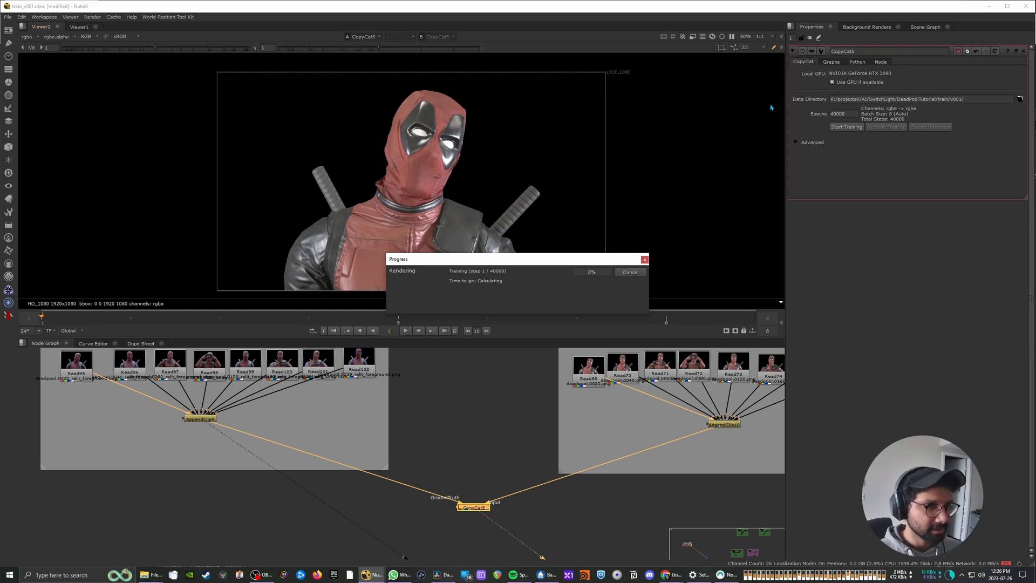
left_click(830, 62)
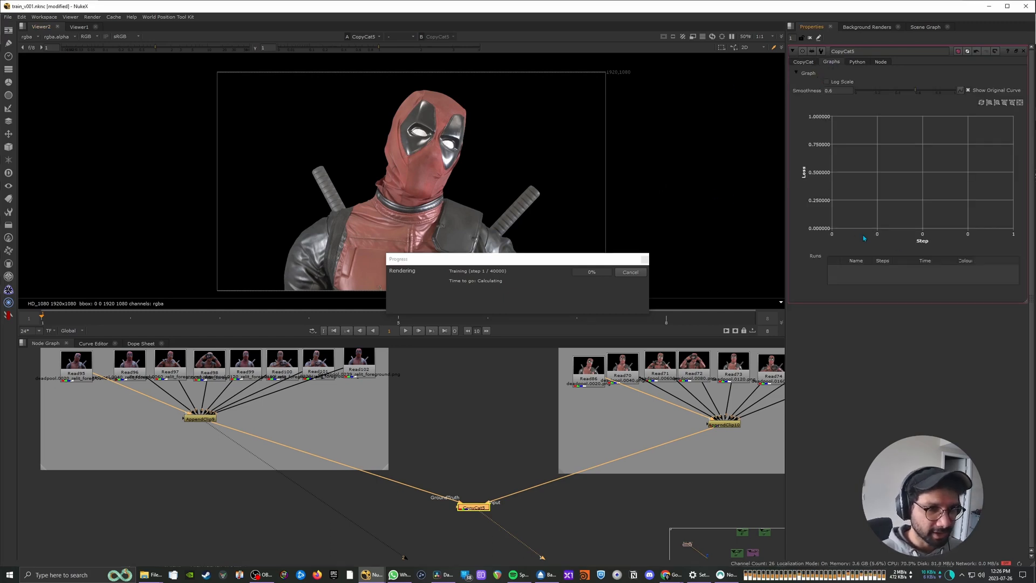
mouse_move(687, 234)
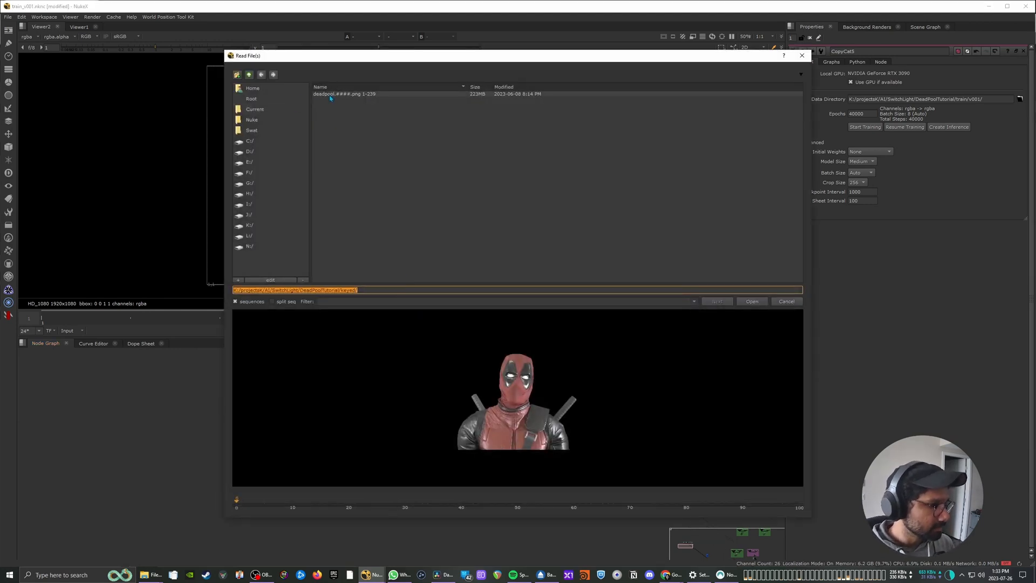
Read deadpool.####.png frames 1-239 into the Inference node and play the relit result.
left_click(751, 301)
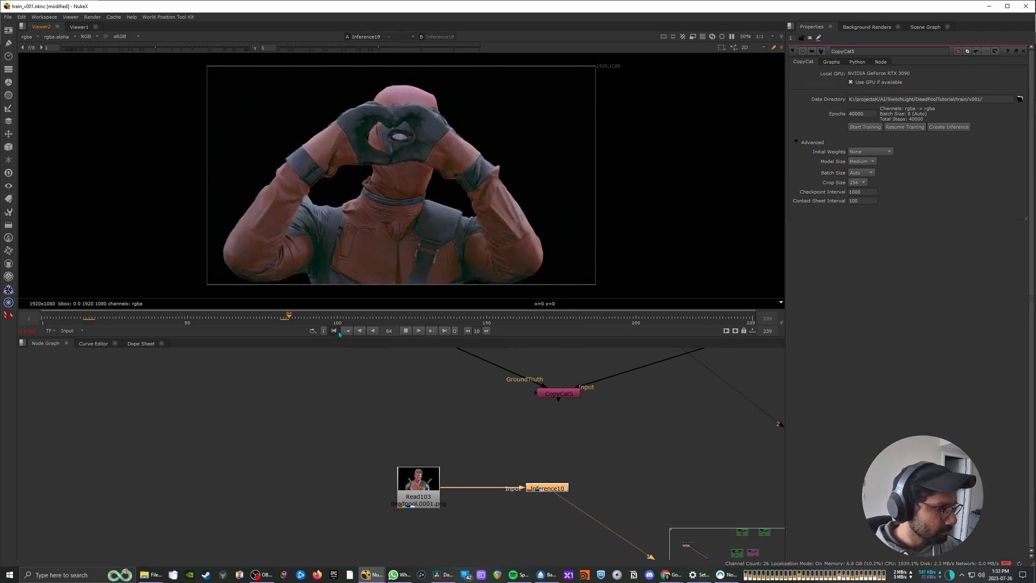
left_click(334, 330)
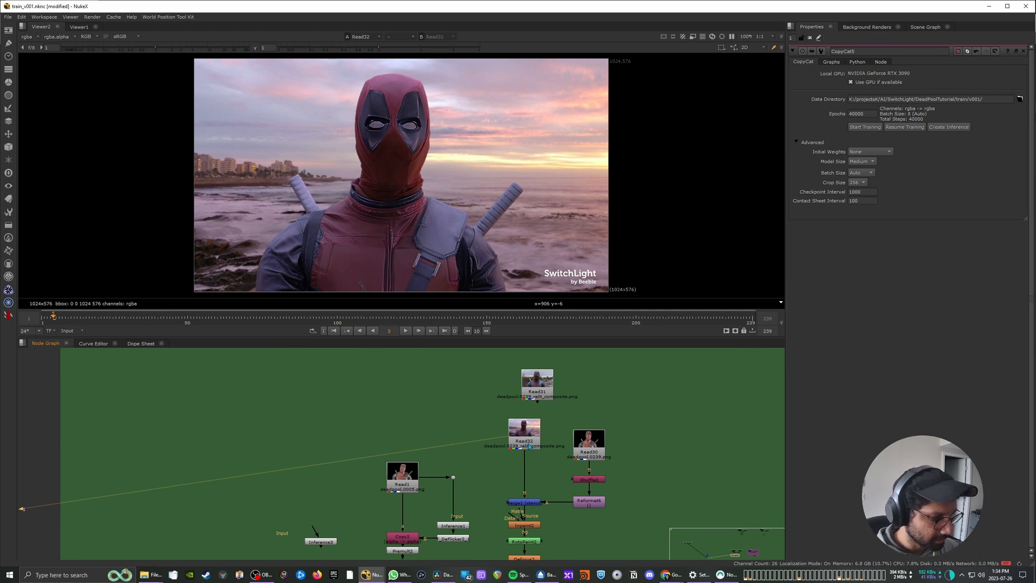
Merge the inferred Deadpool over the beach Read and view it through F_DeFlicker2.
left_click(588, 437)
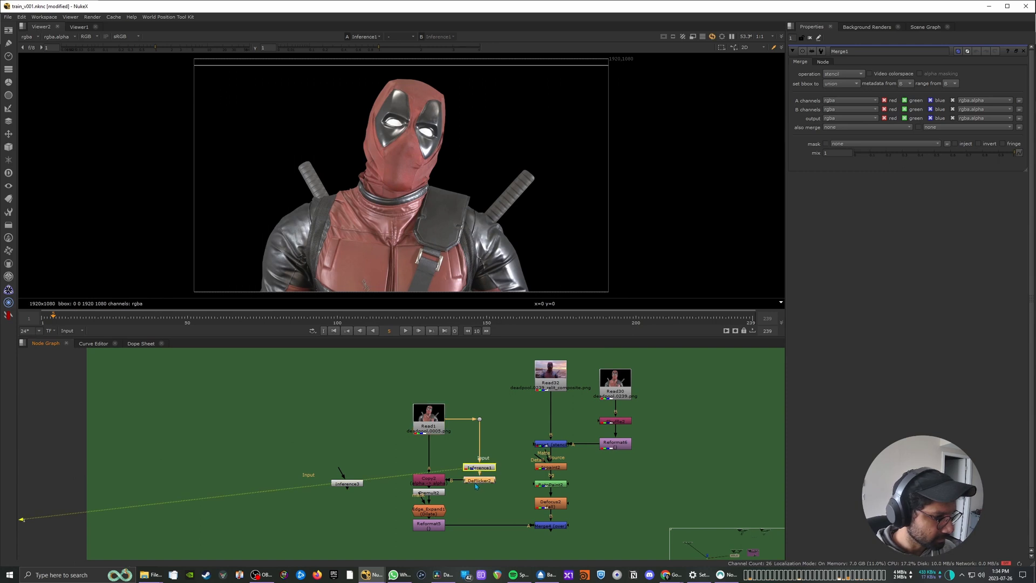
left_click(478, 479)
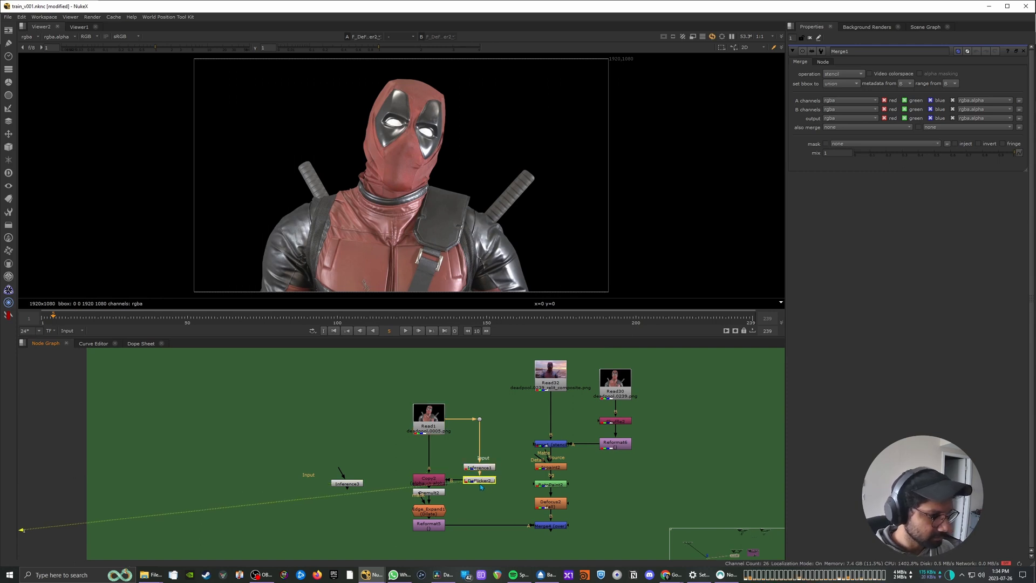
left_click(478, 479)
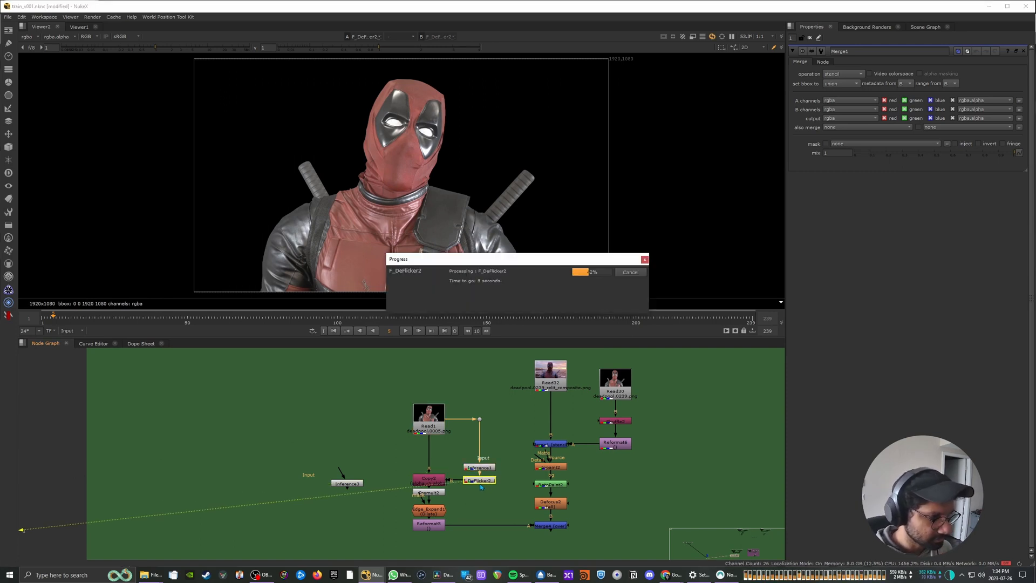